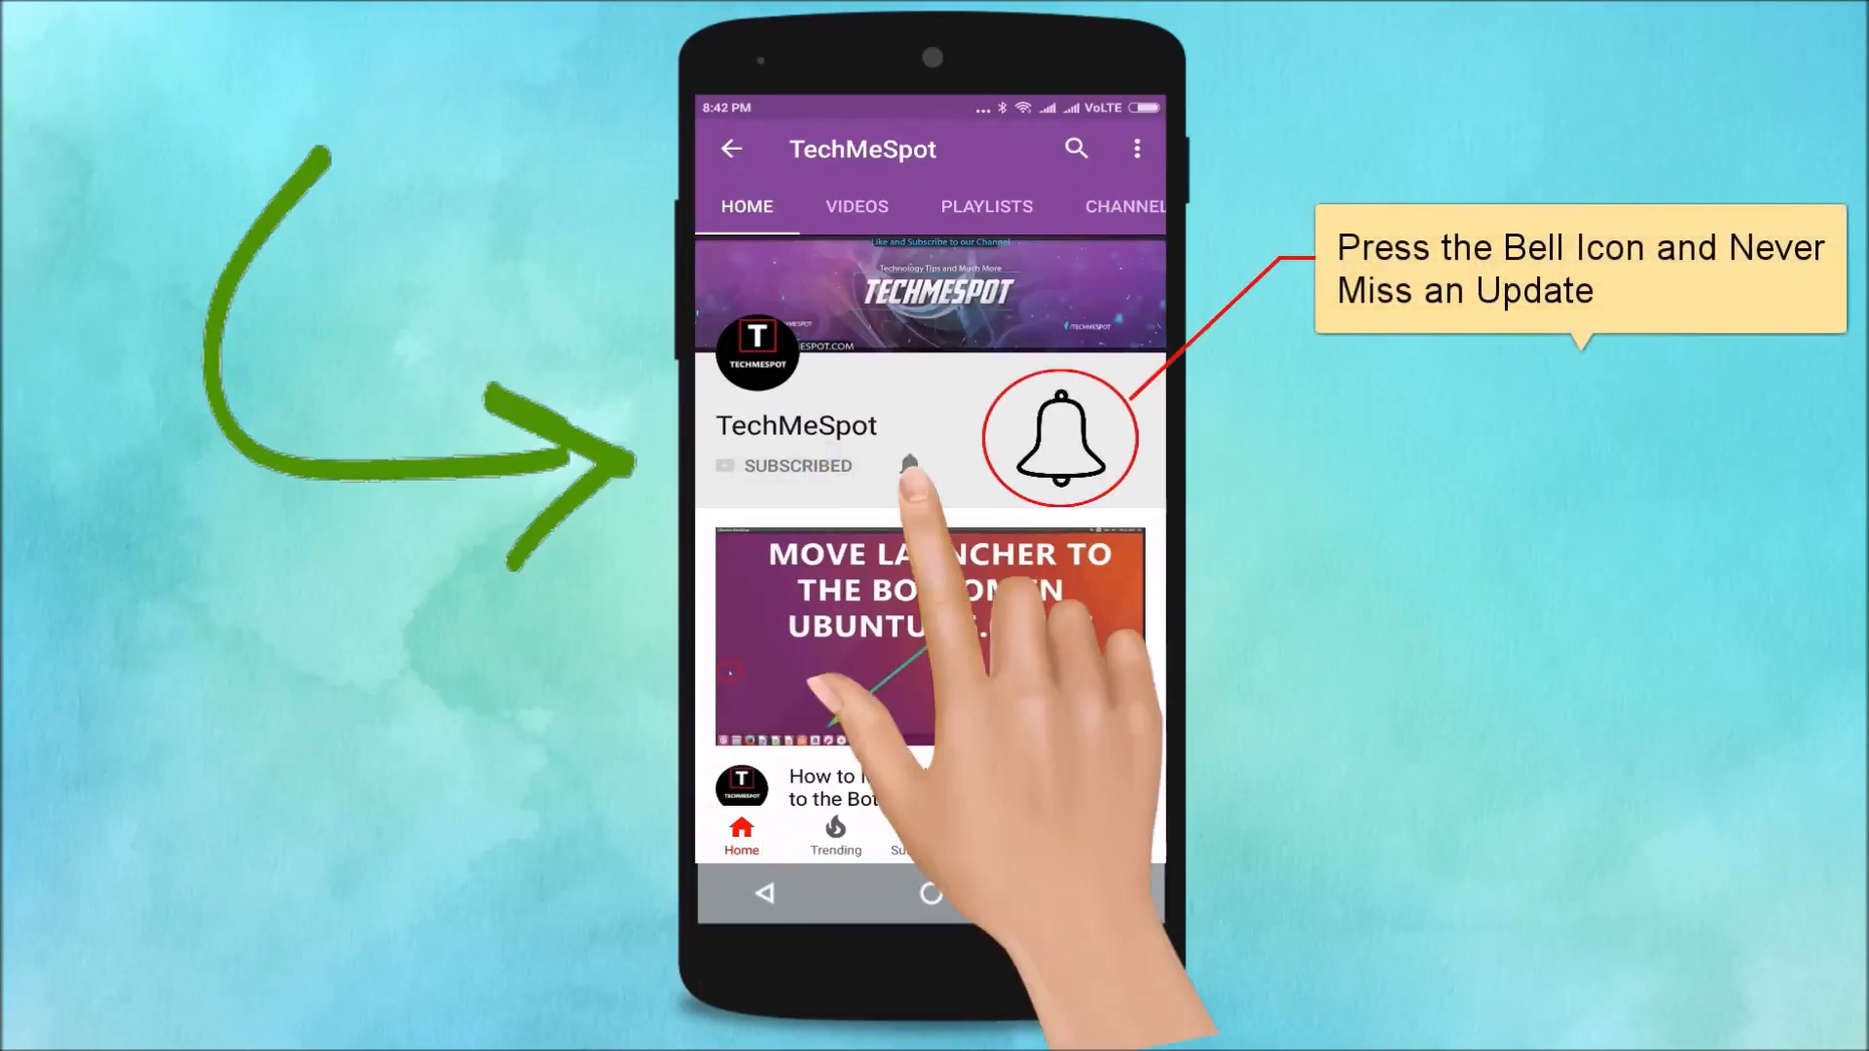
# Step: Confirm in About phone that the device is a Redmi Note 4 on MIUI Global 9.5, then return to Settings
pyautogui.click(909, 466)
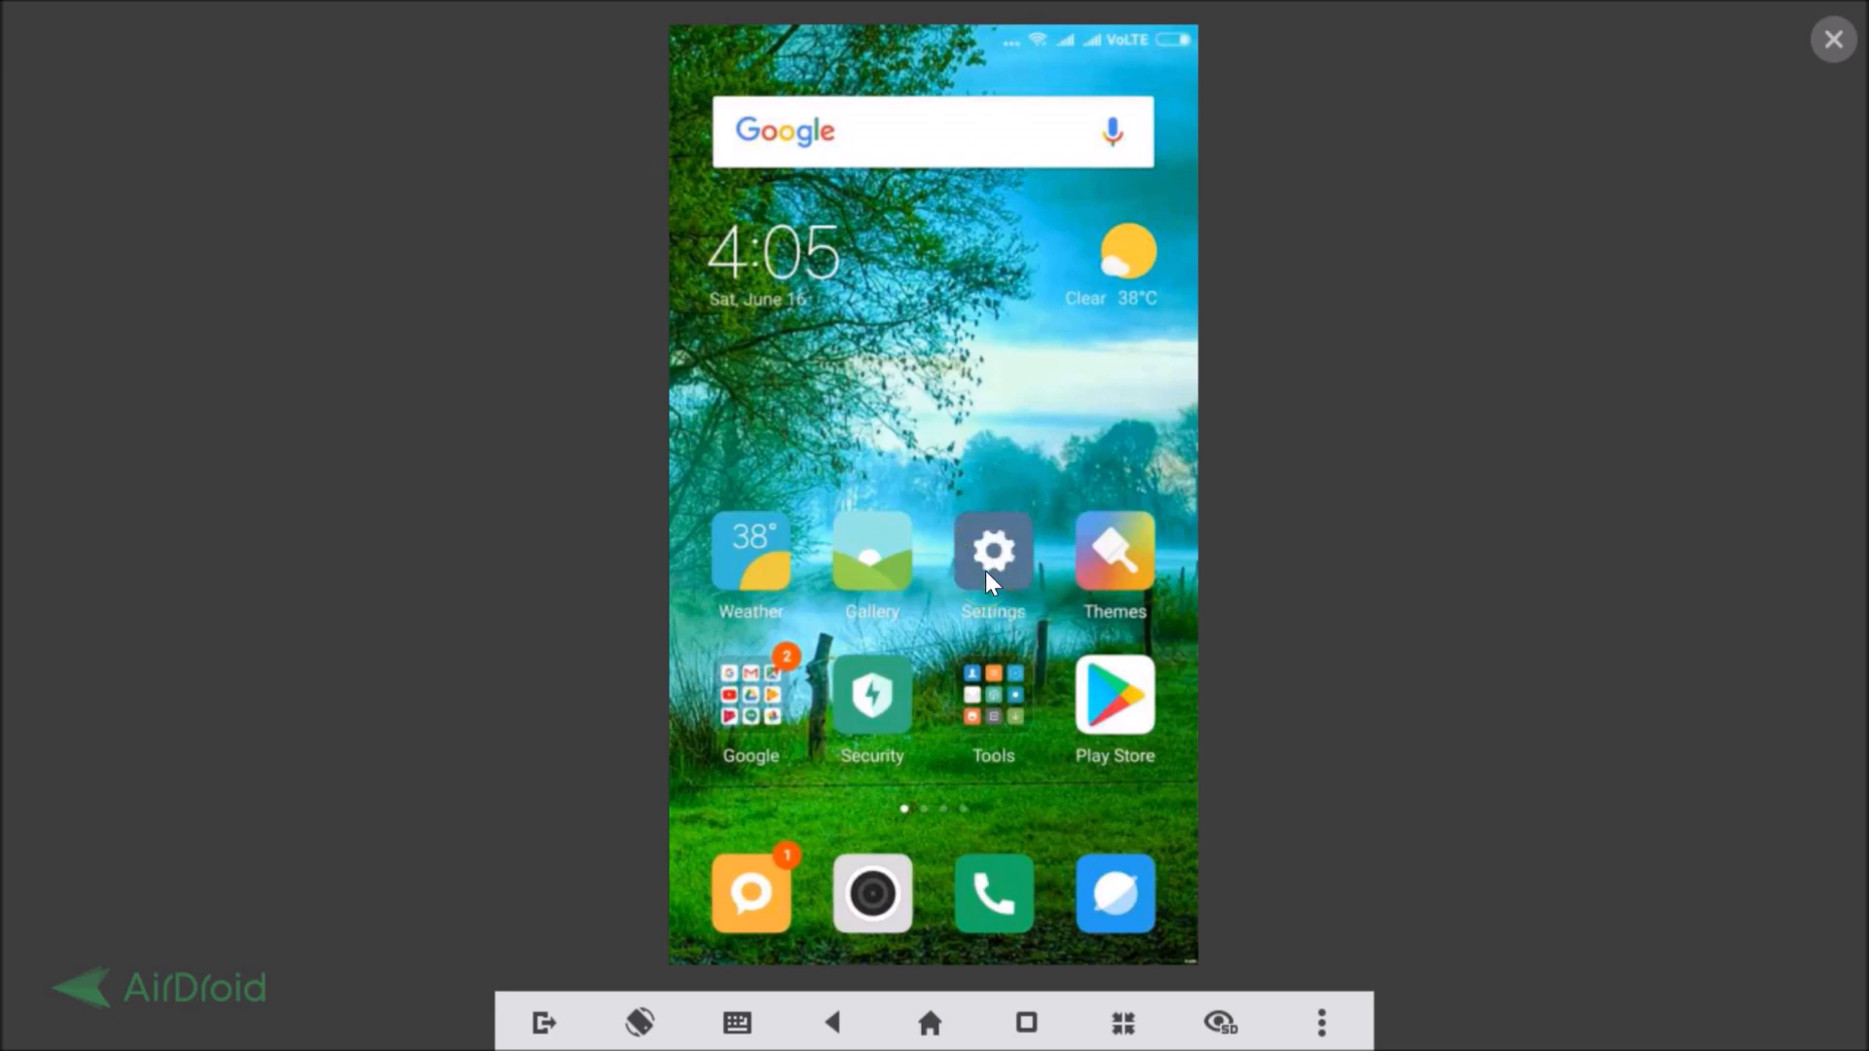
pyautogui.click(992, 551)
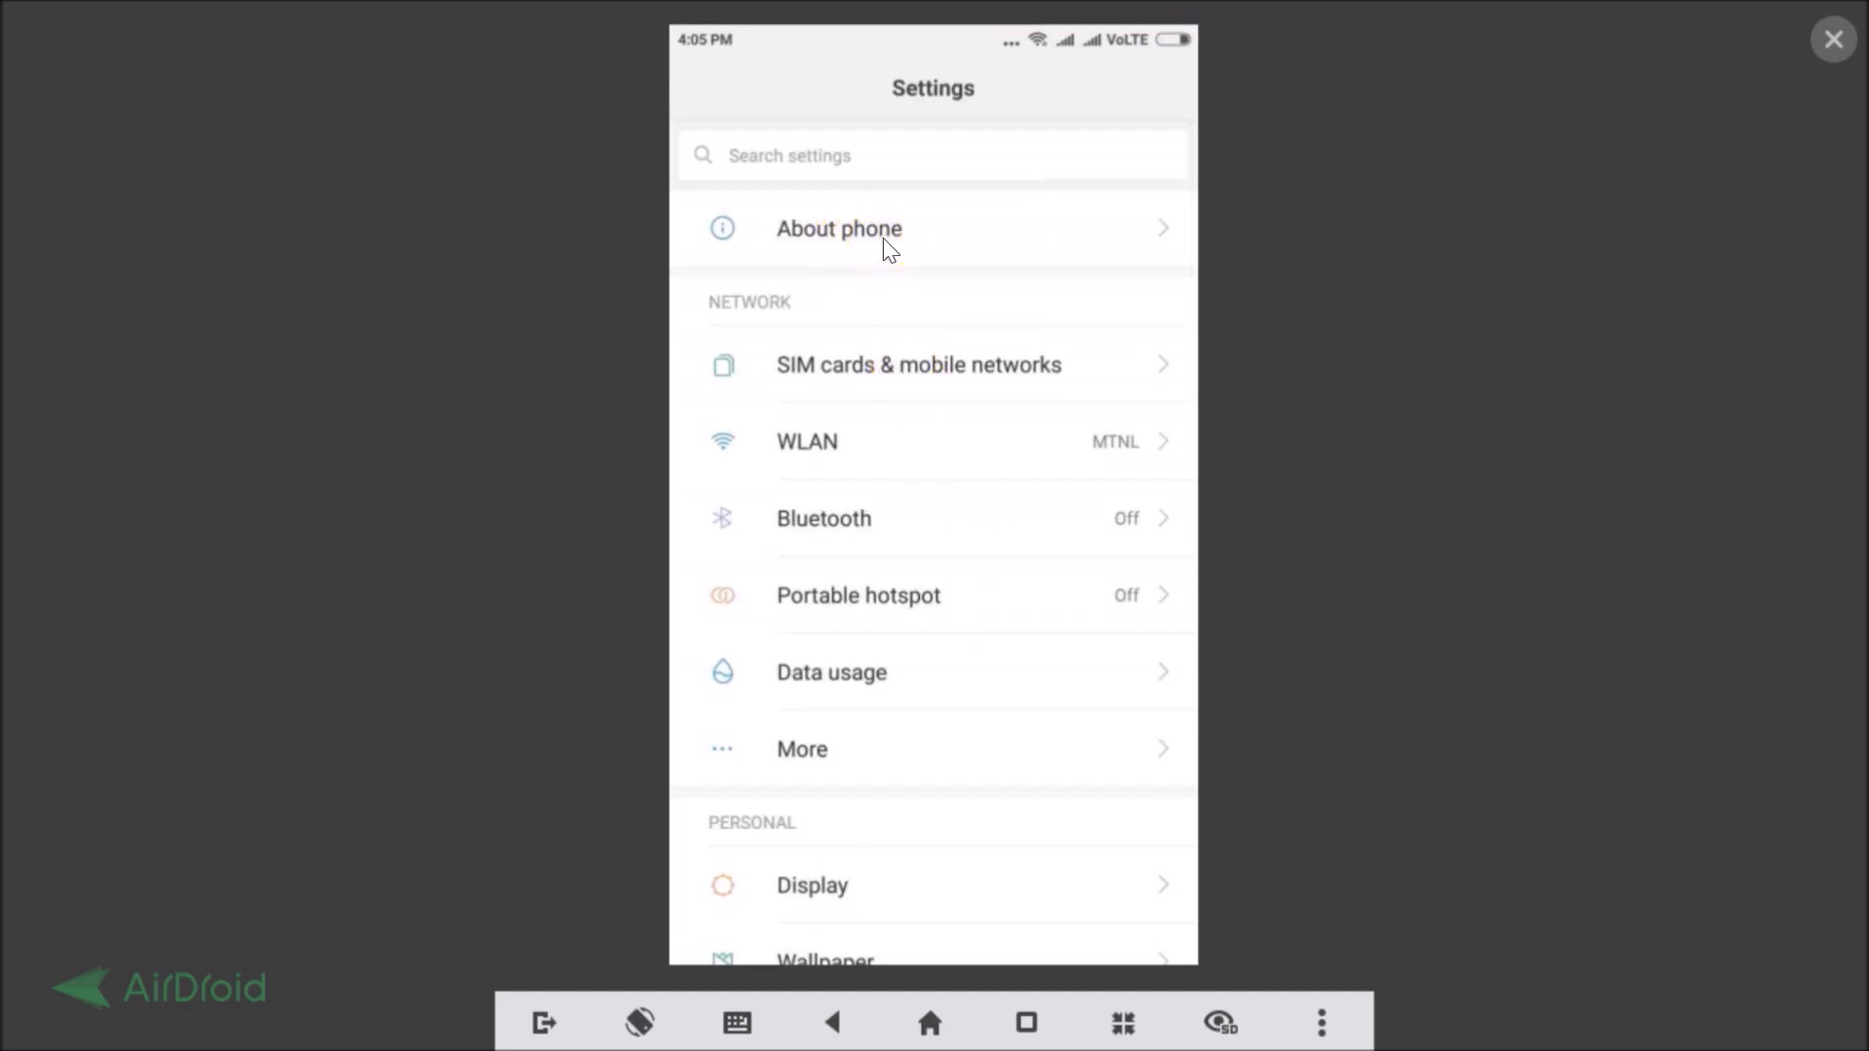
pyautogui.click(838, 229)
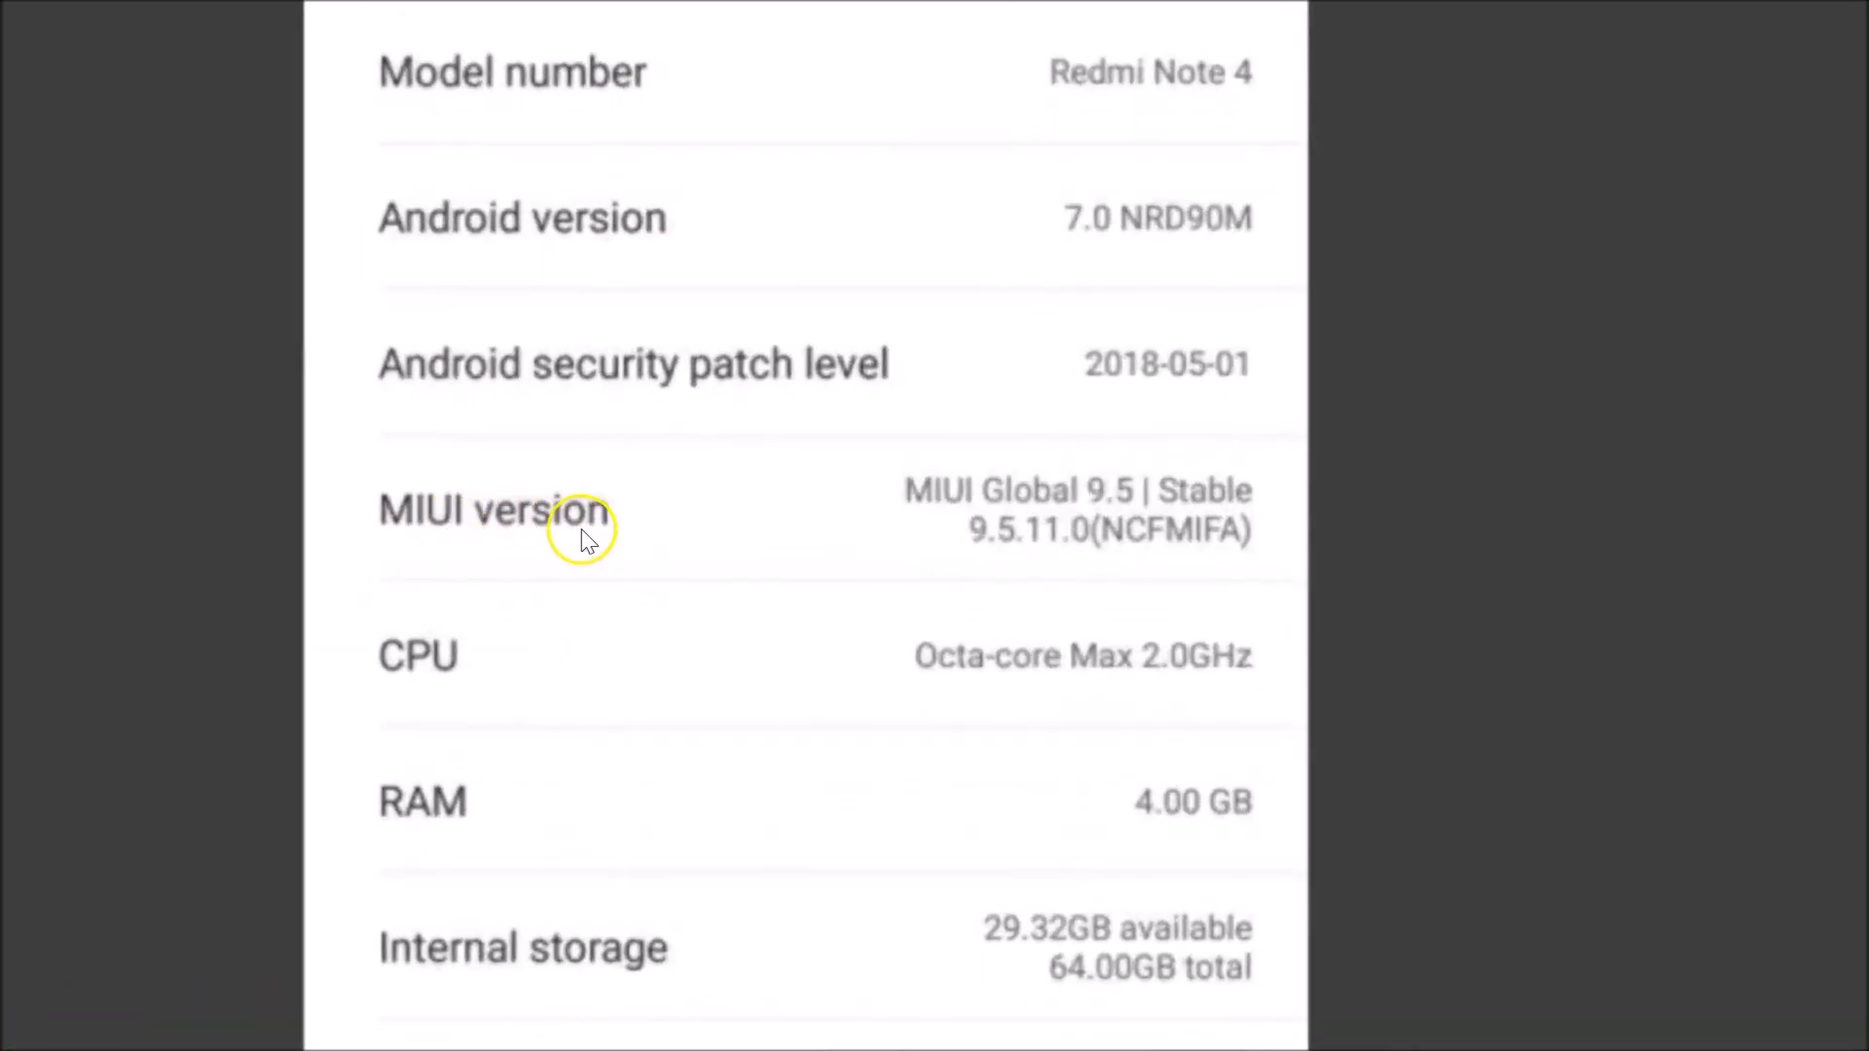
pyautogui.moveTo(1131, 519)
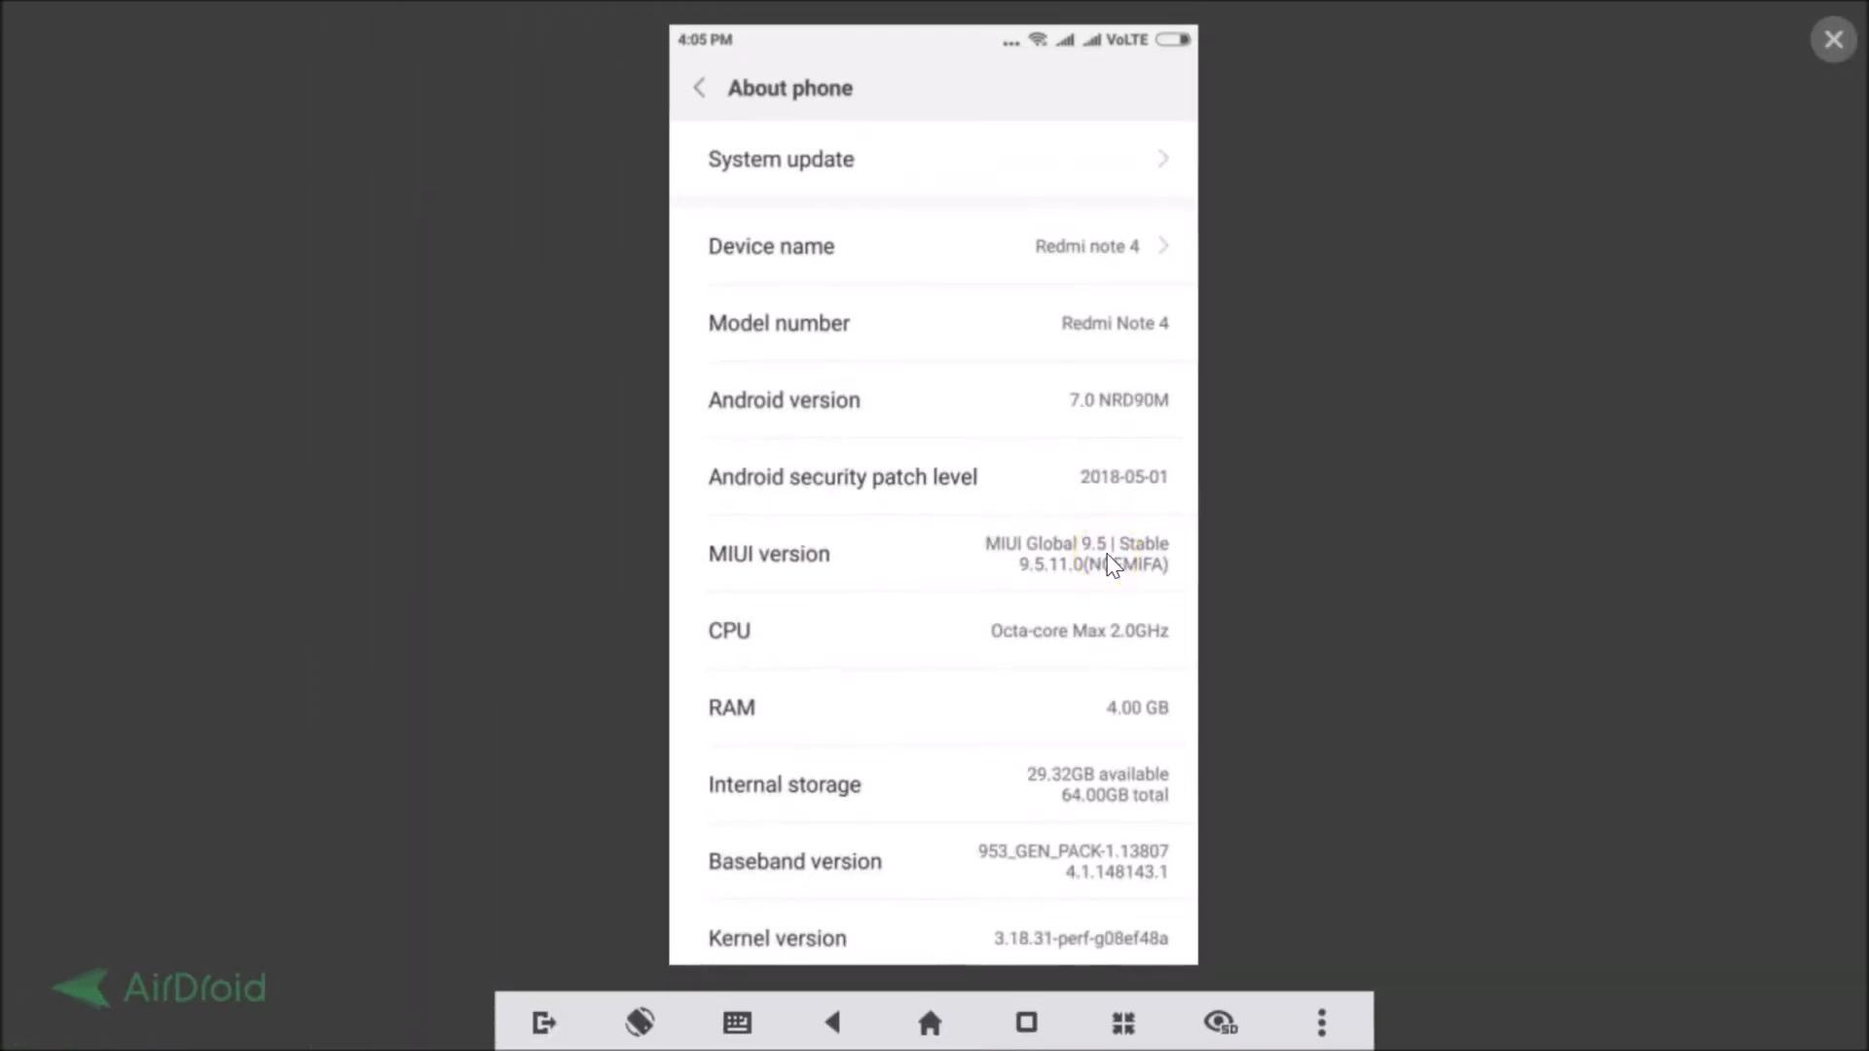
pyautogui.click(700, 86)
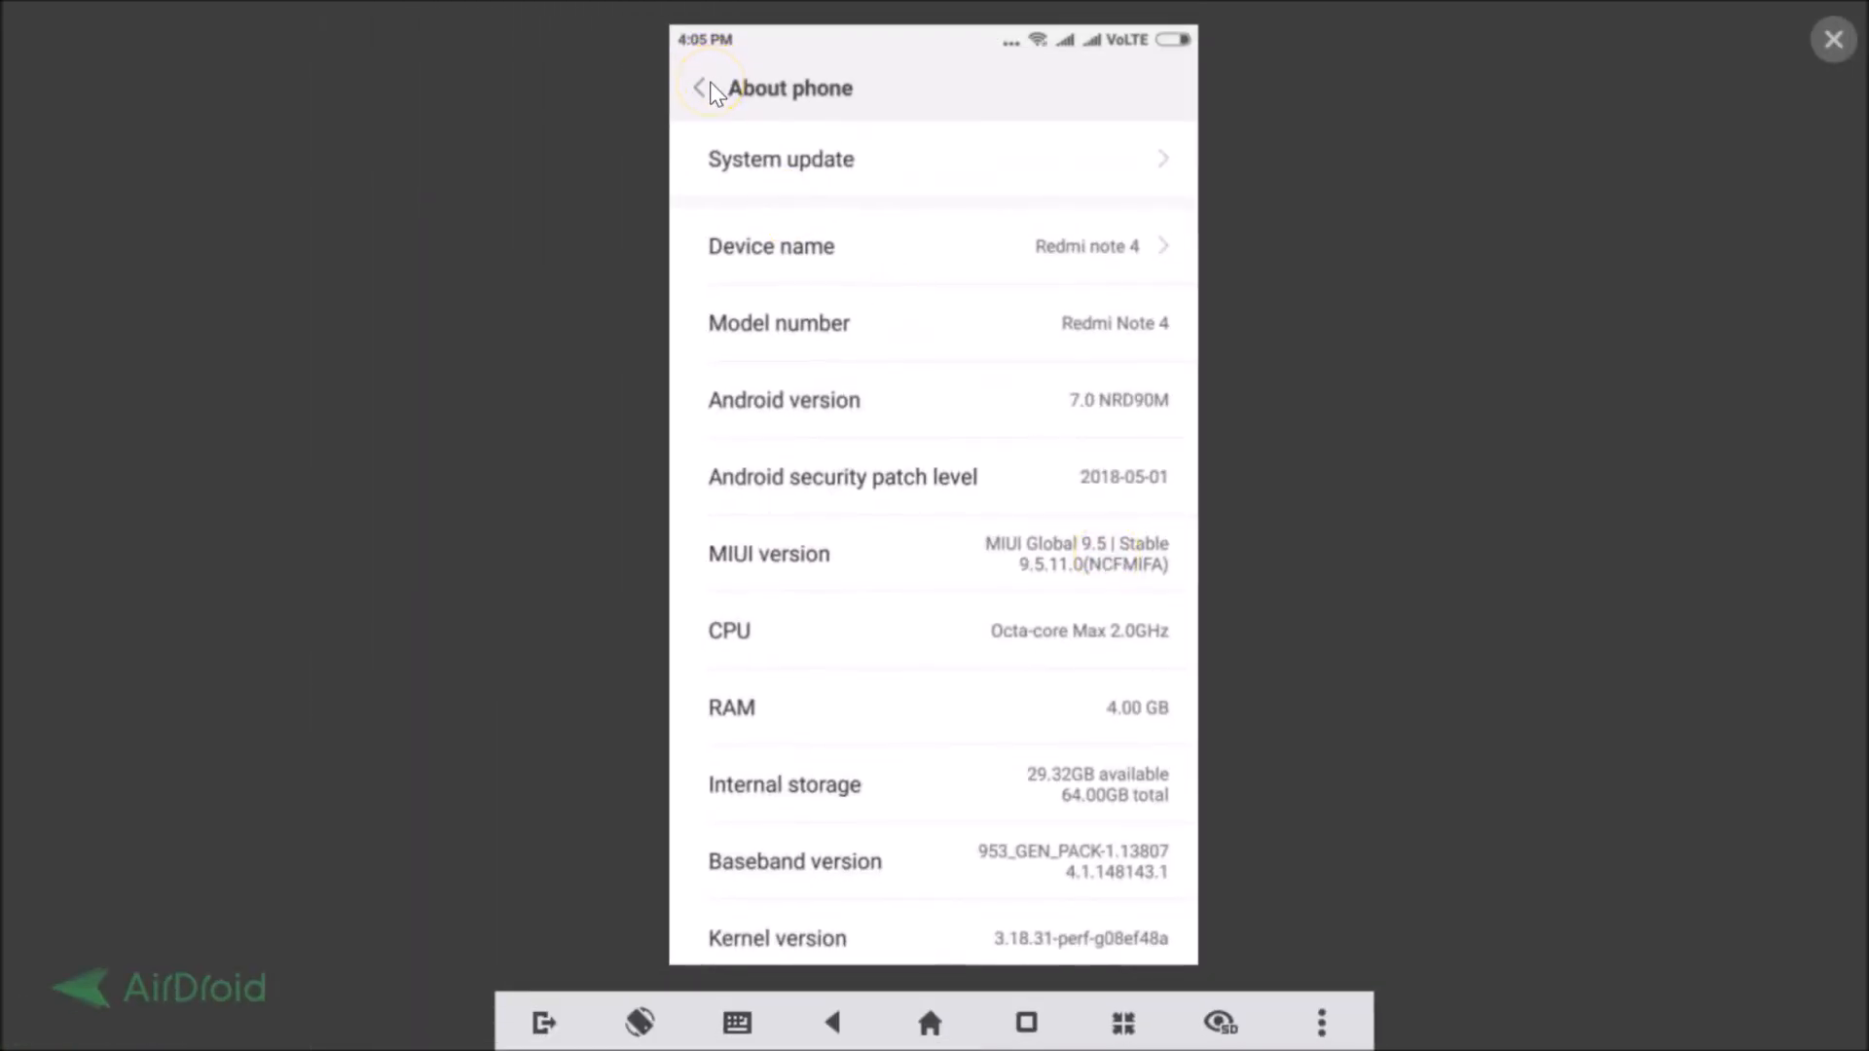
pyautogui.click(700, 87)
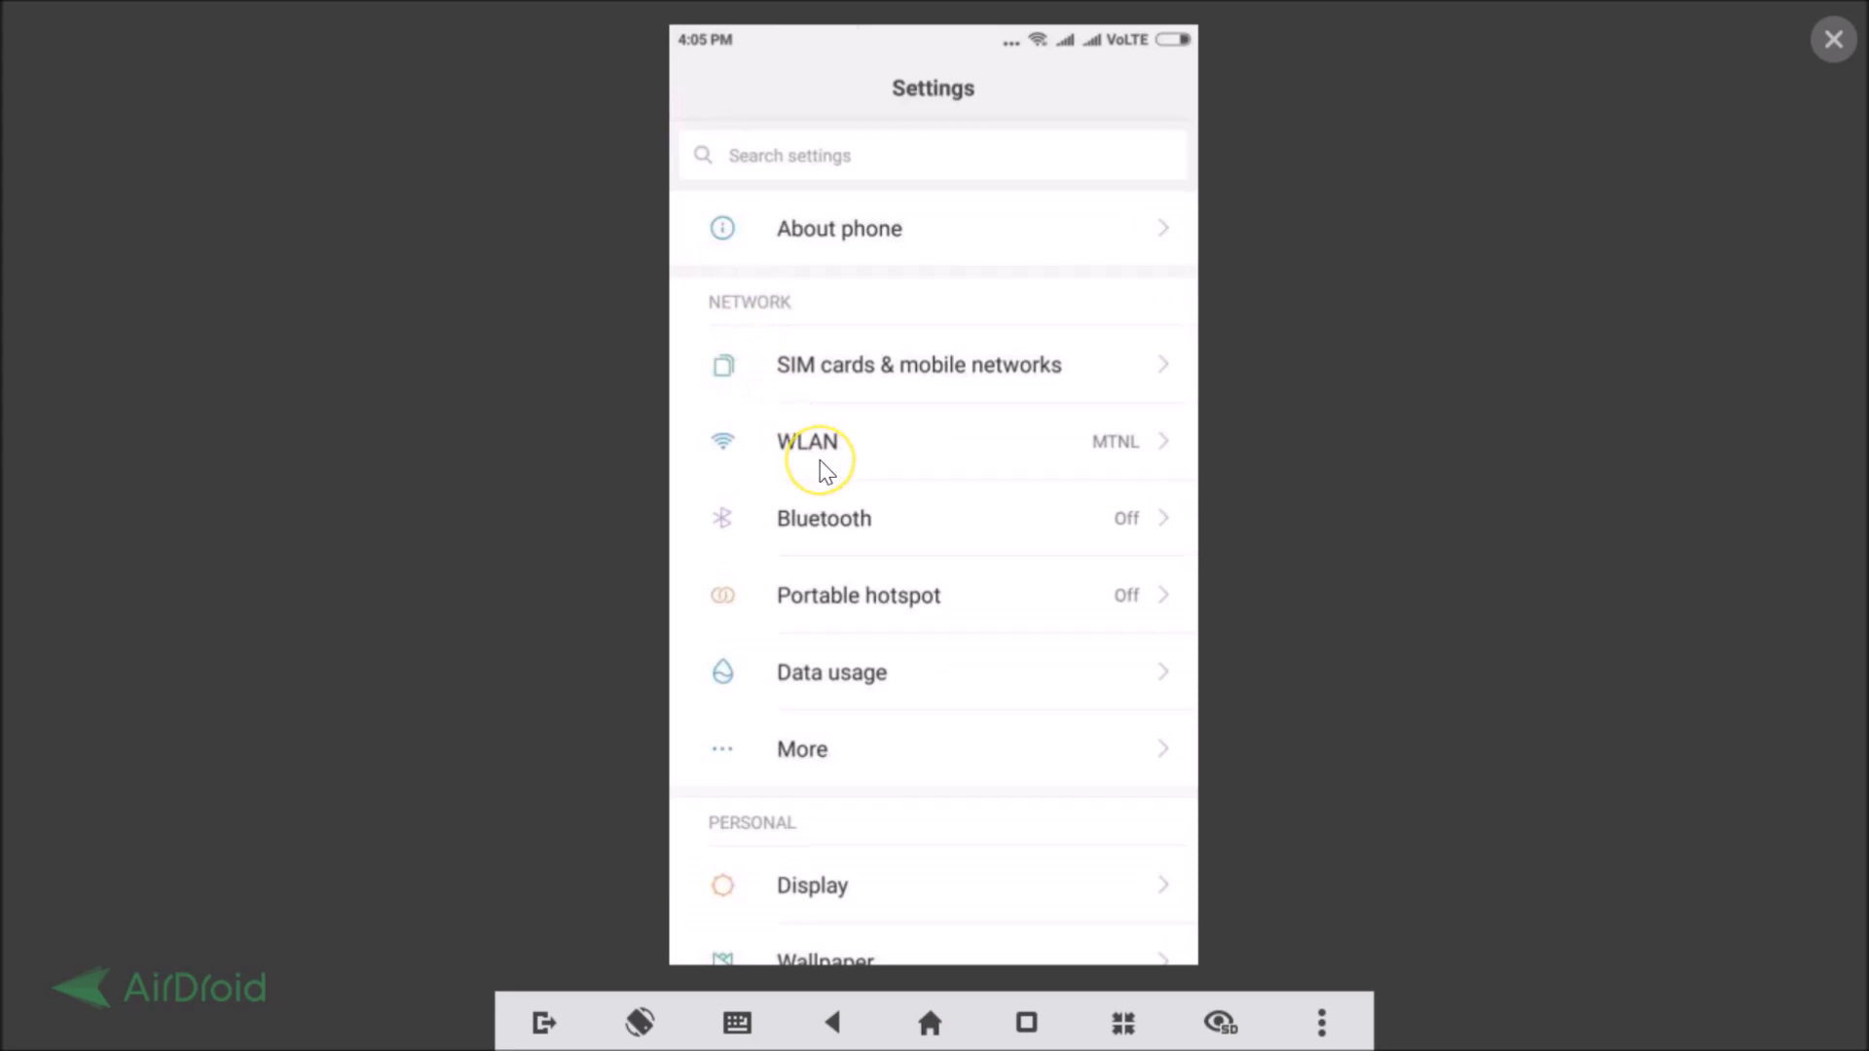
# Step: Scroll down the Settings list and open Additional settings
pyautogui.scroll(-3)
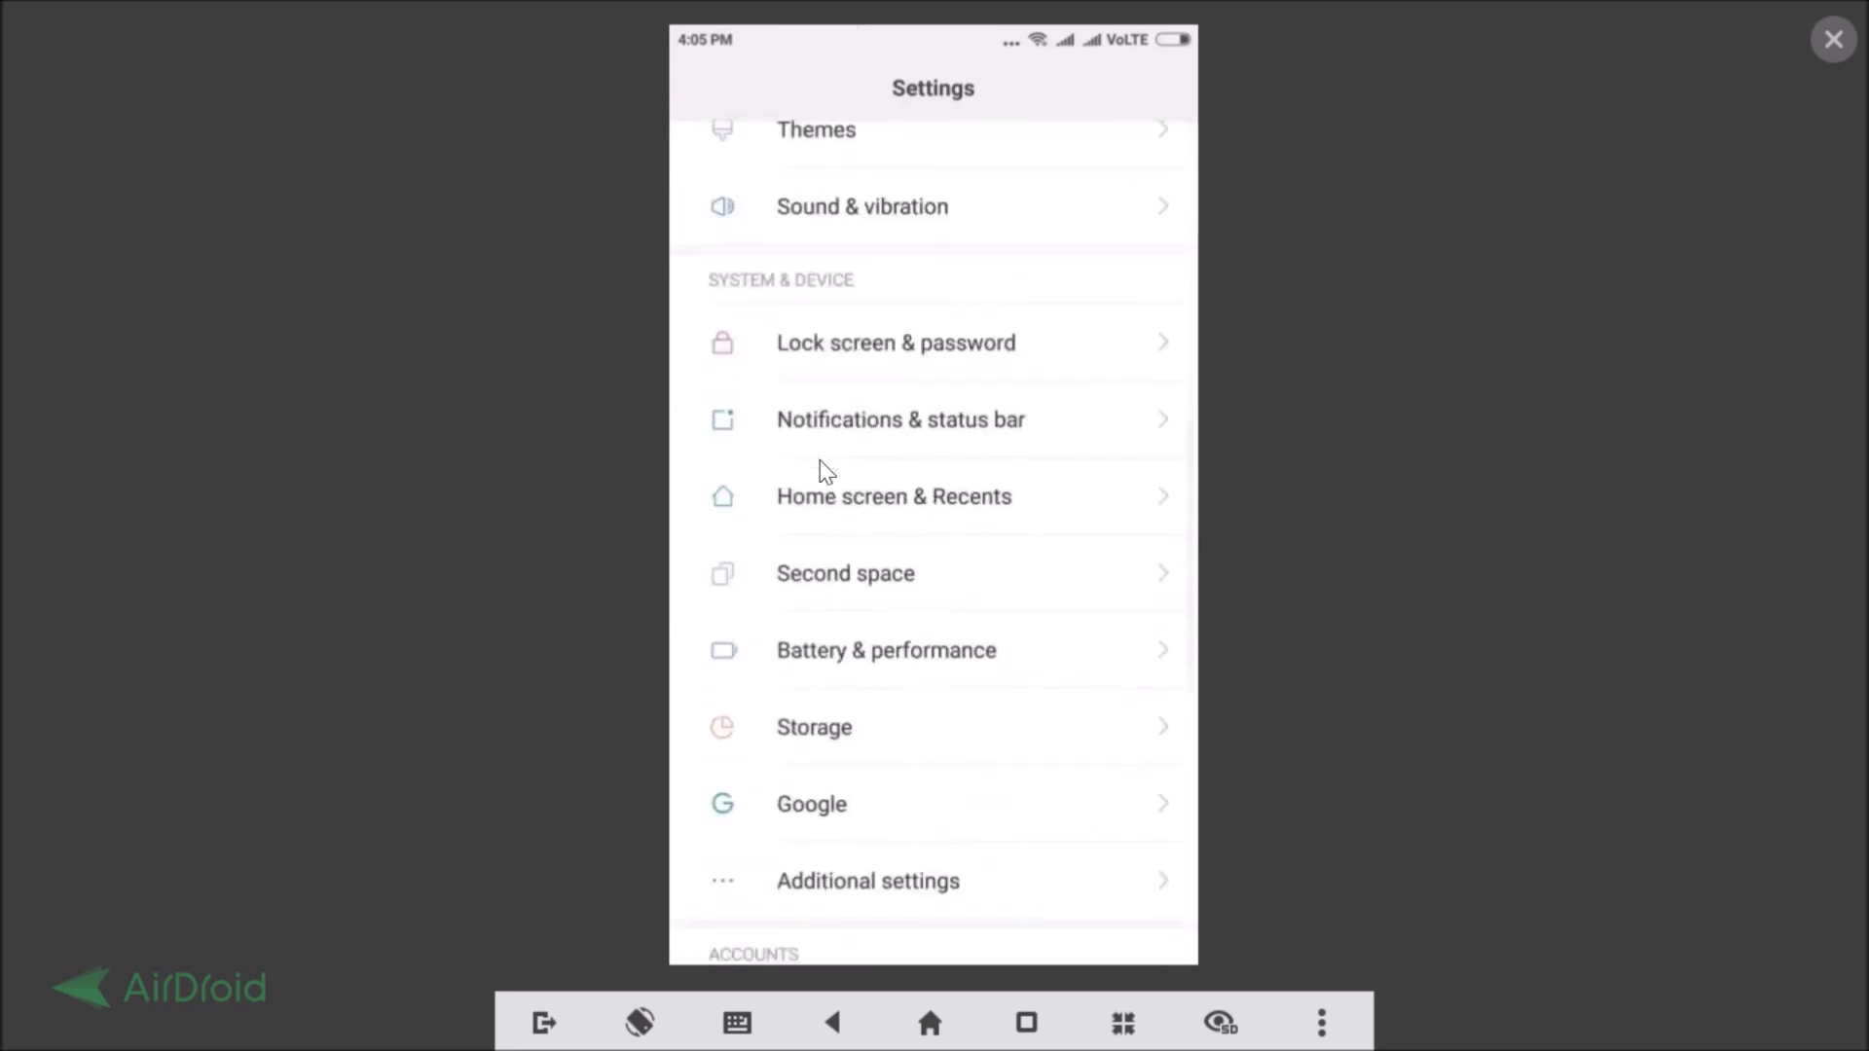
pyautogui.scroll(-3)
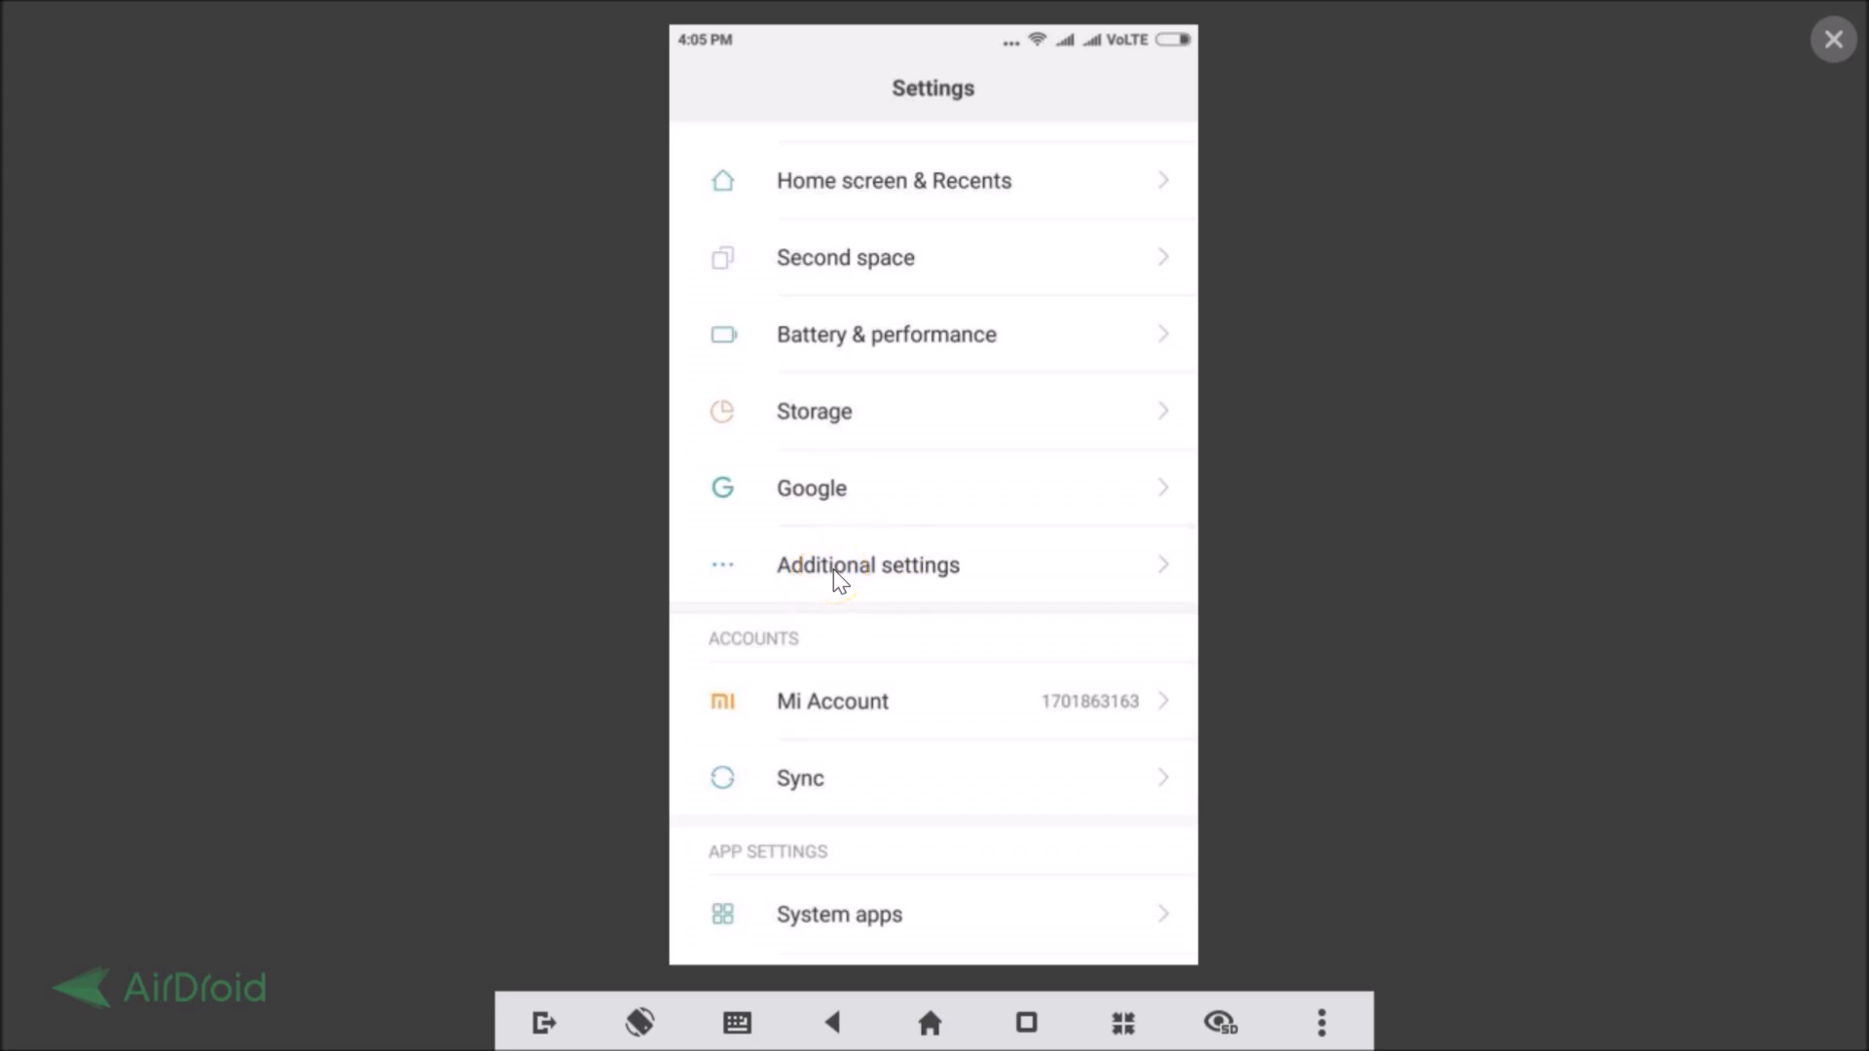
pyautogui.click(867, 564)
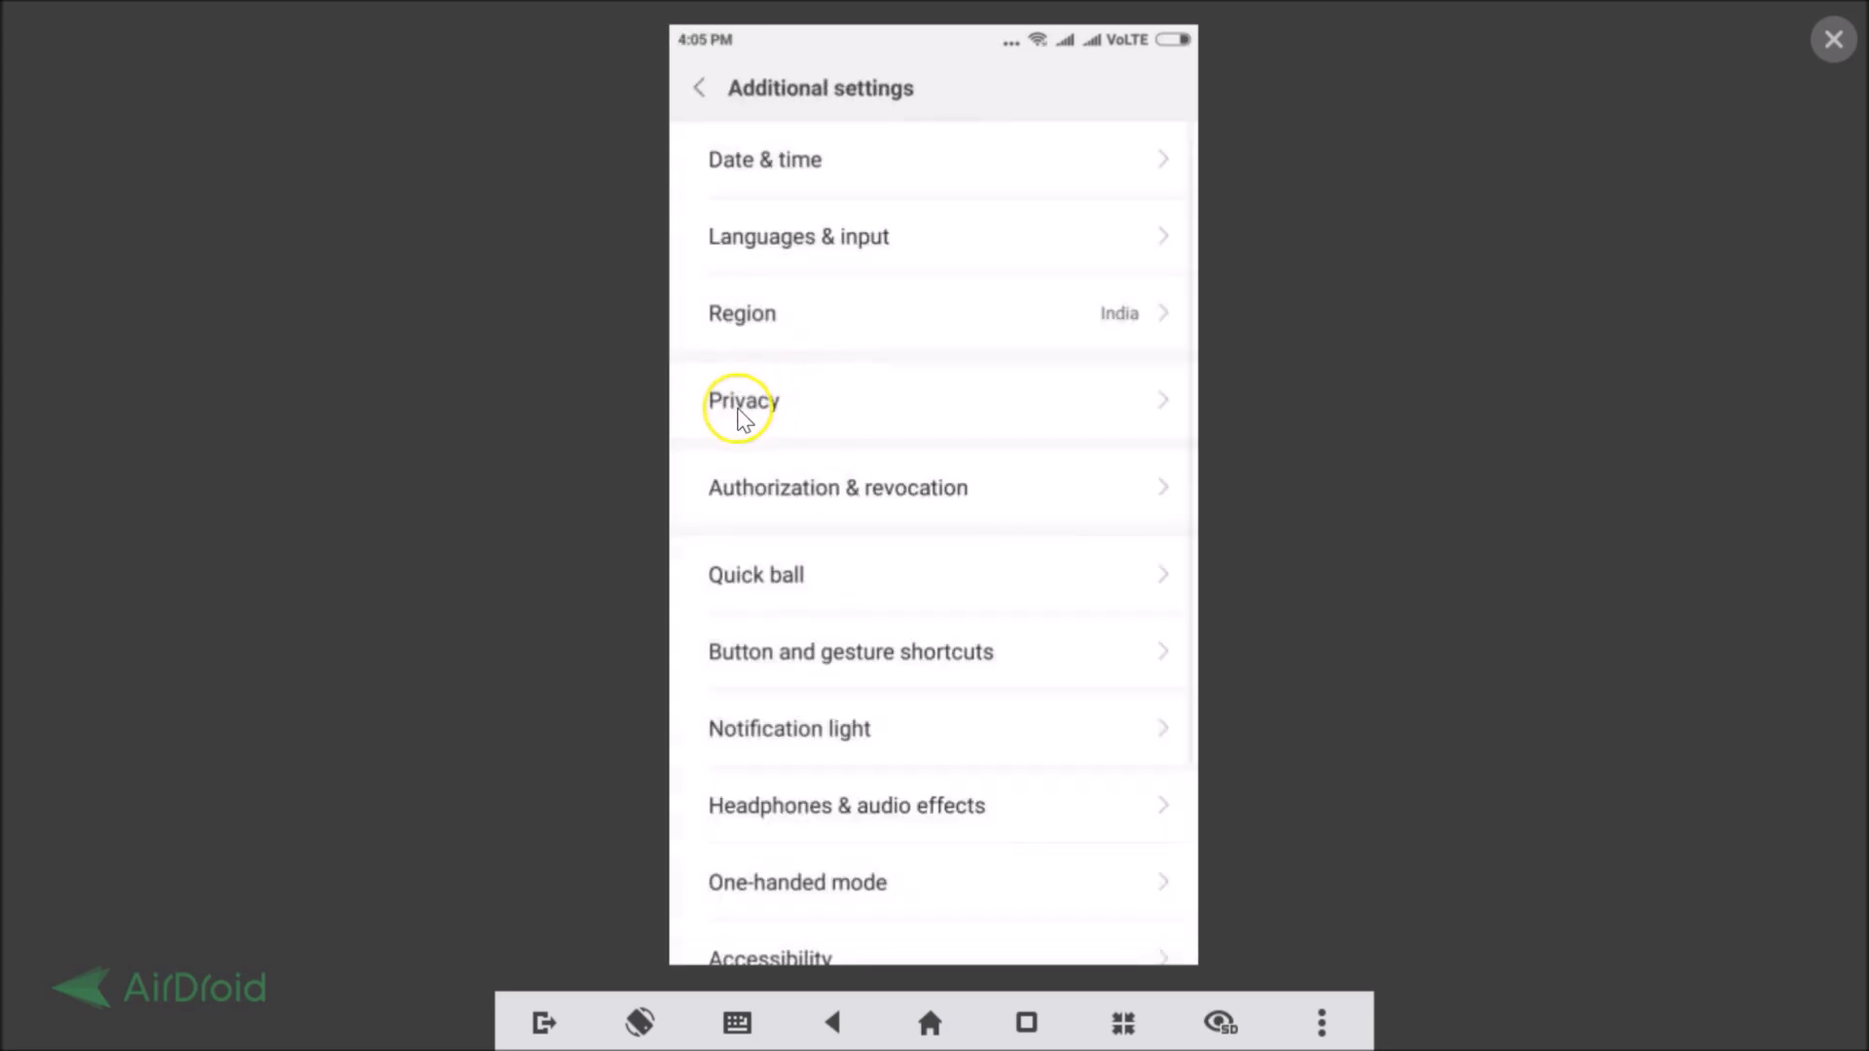
pyautogui.moveTo(814, 415)
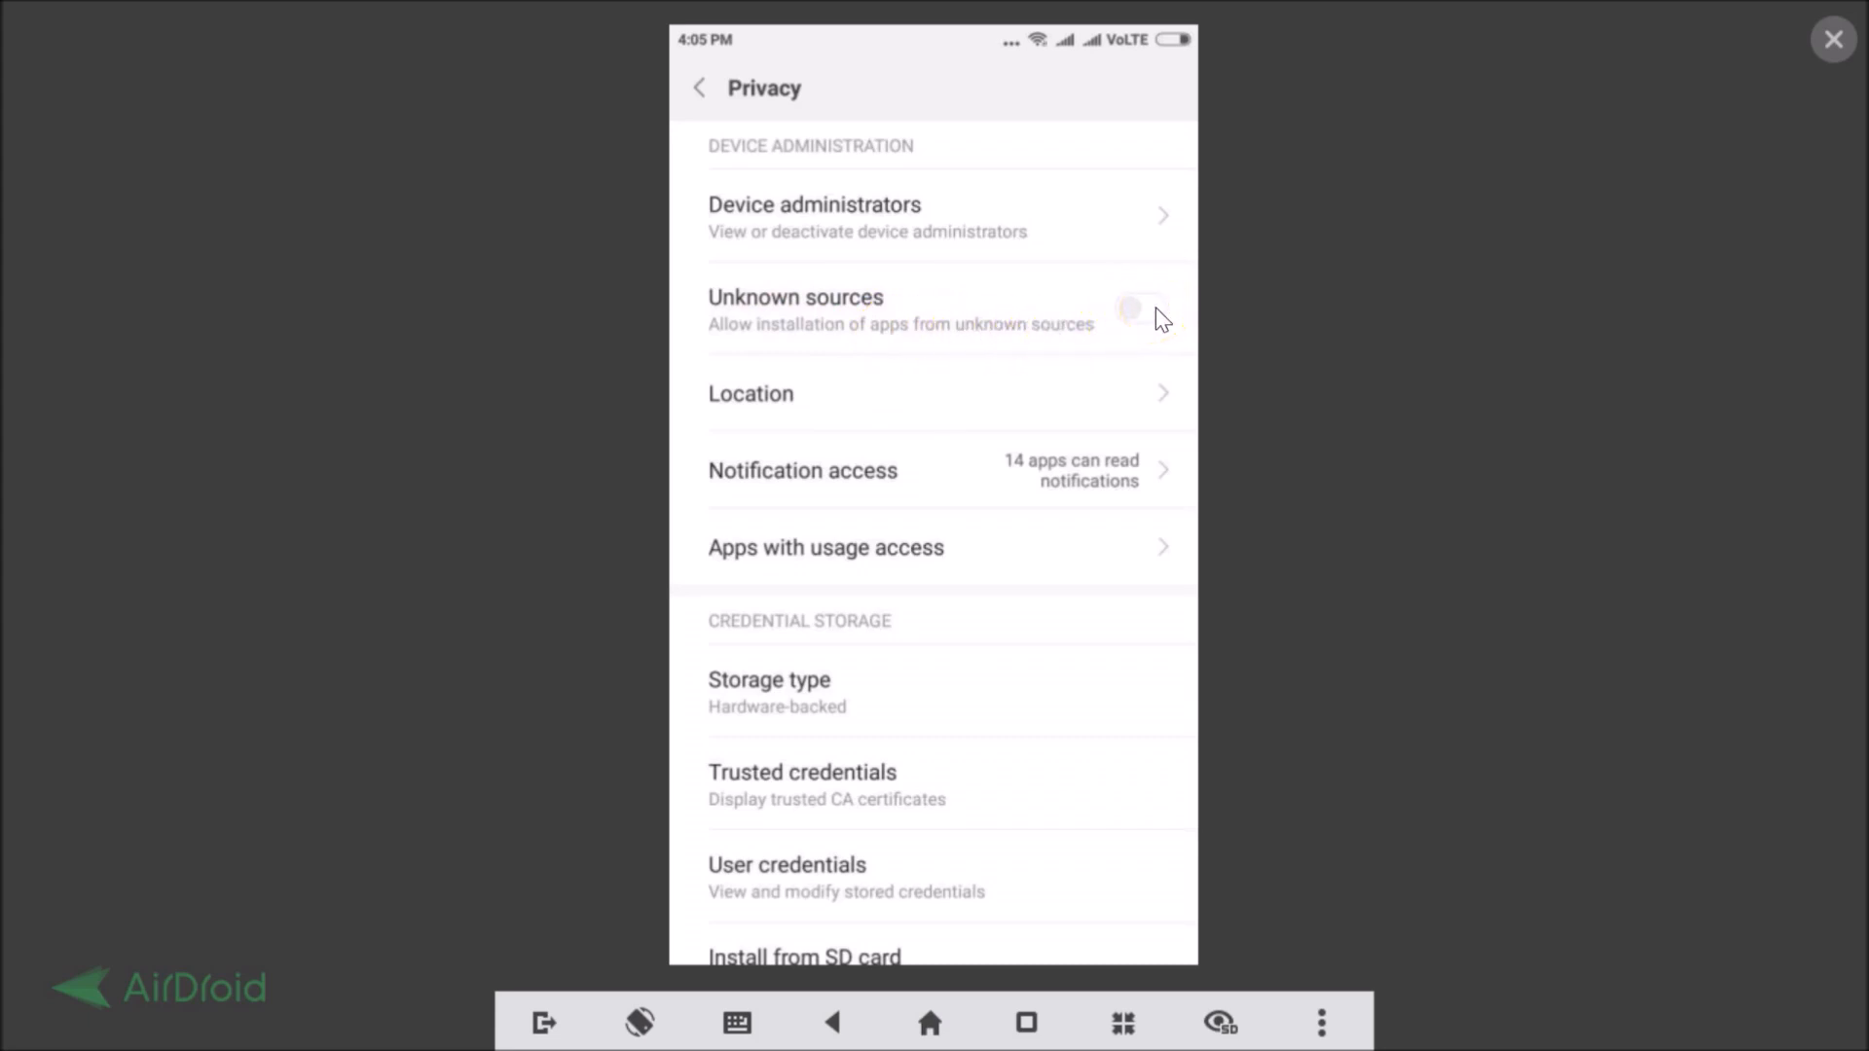
# Step: Switch on Unknown sources and accept the security warning with OK
pyautogui.click(1138, 307)
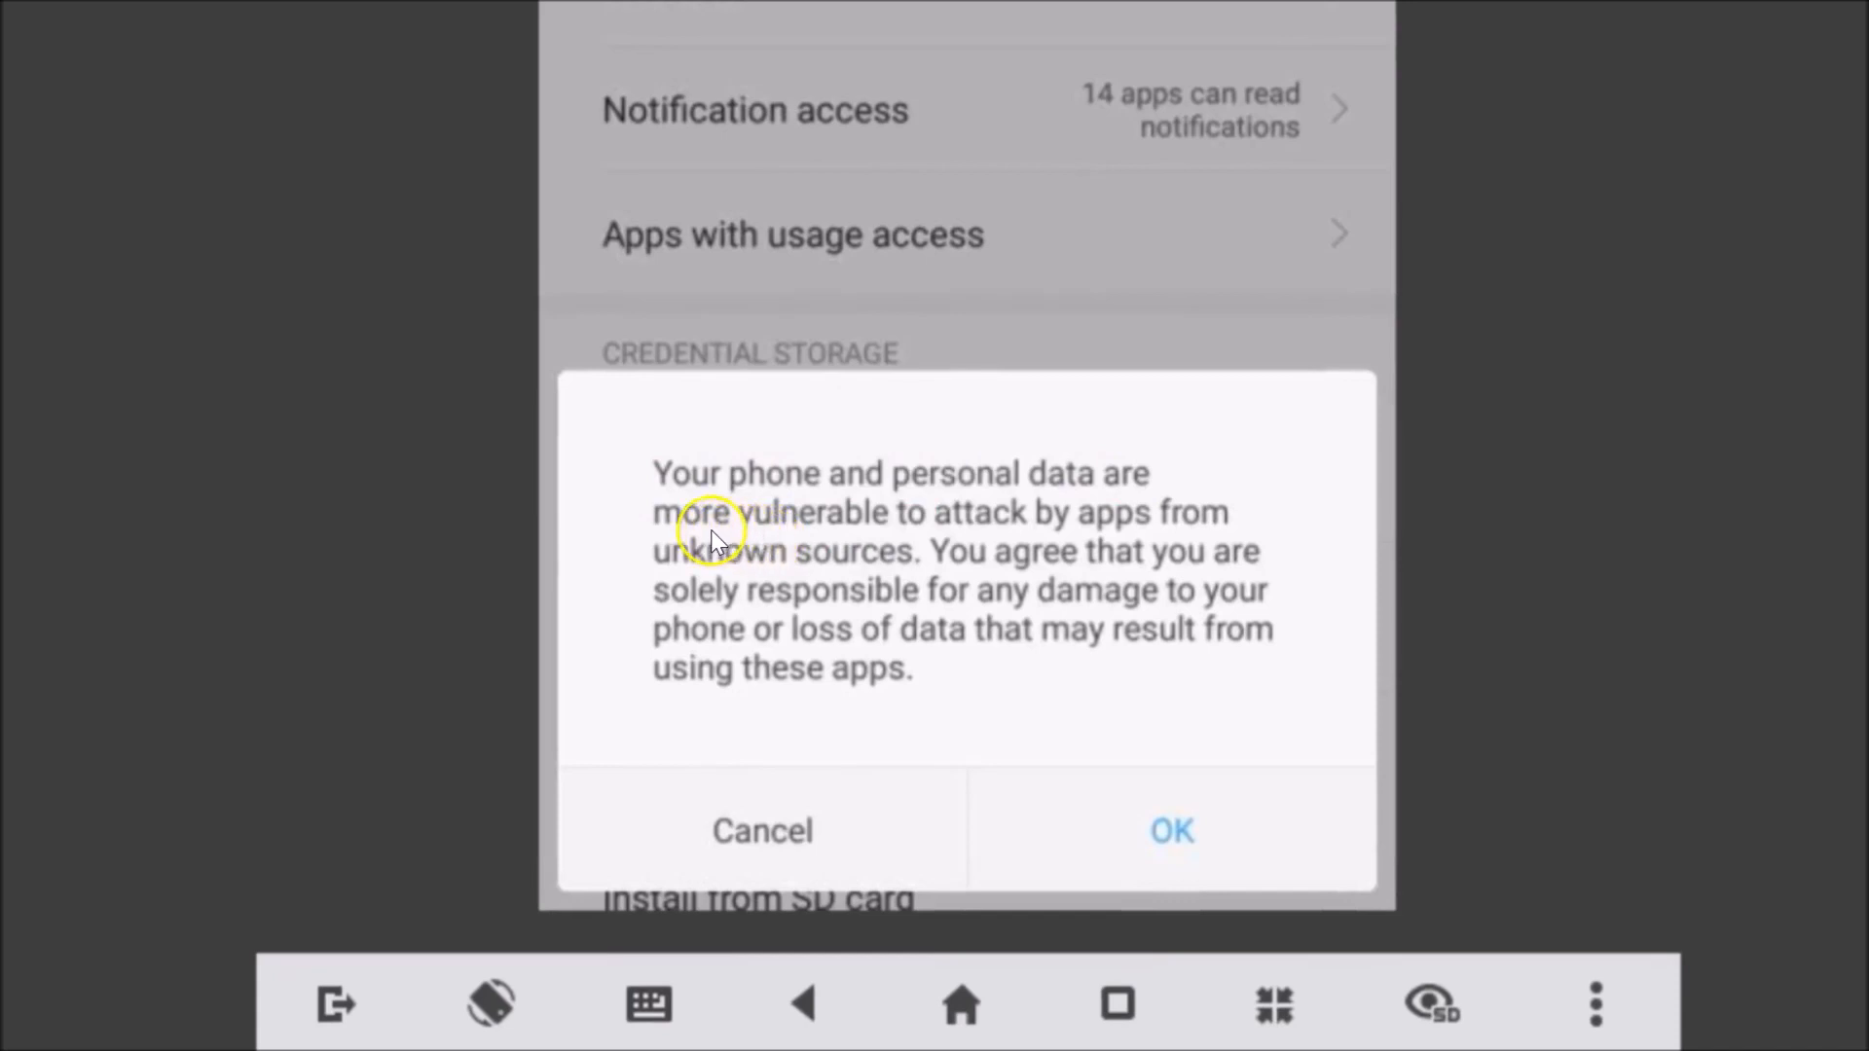
pyautogui.moveTo(1166, 522)
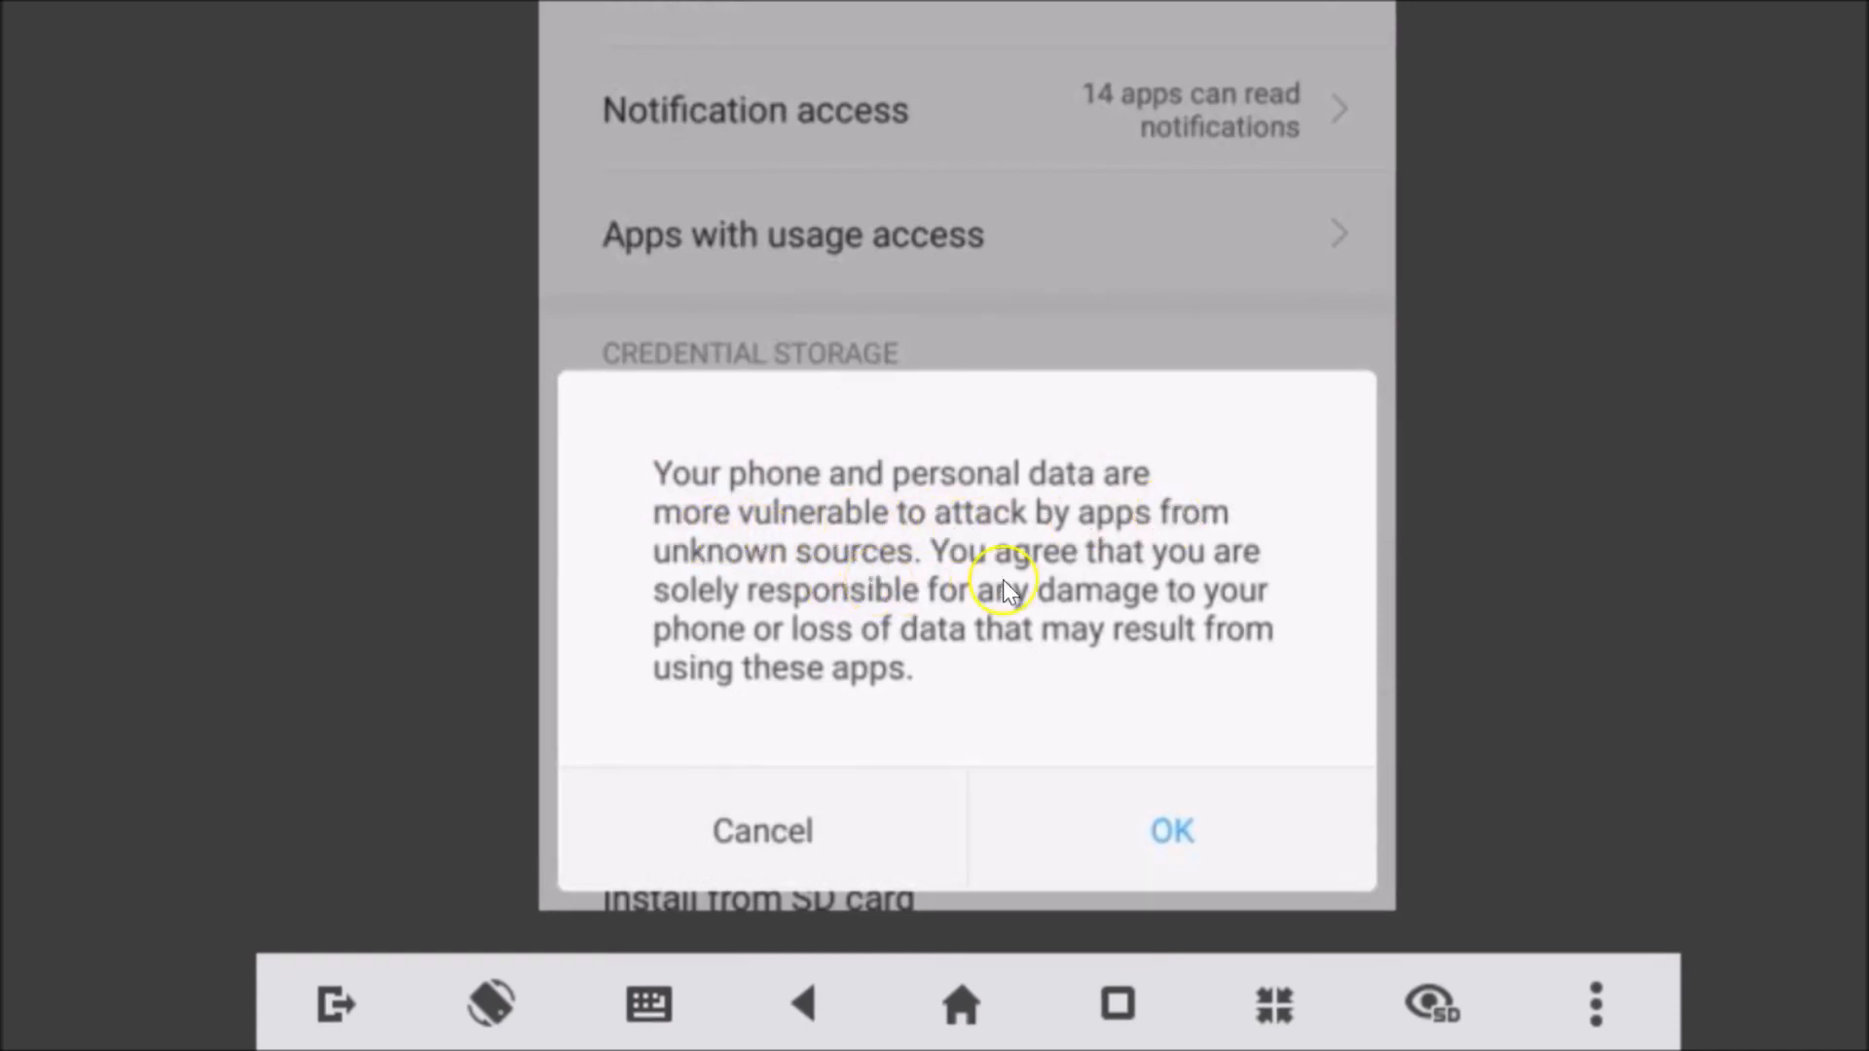
pyautogui.moveTo(941, 614)
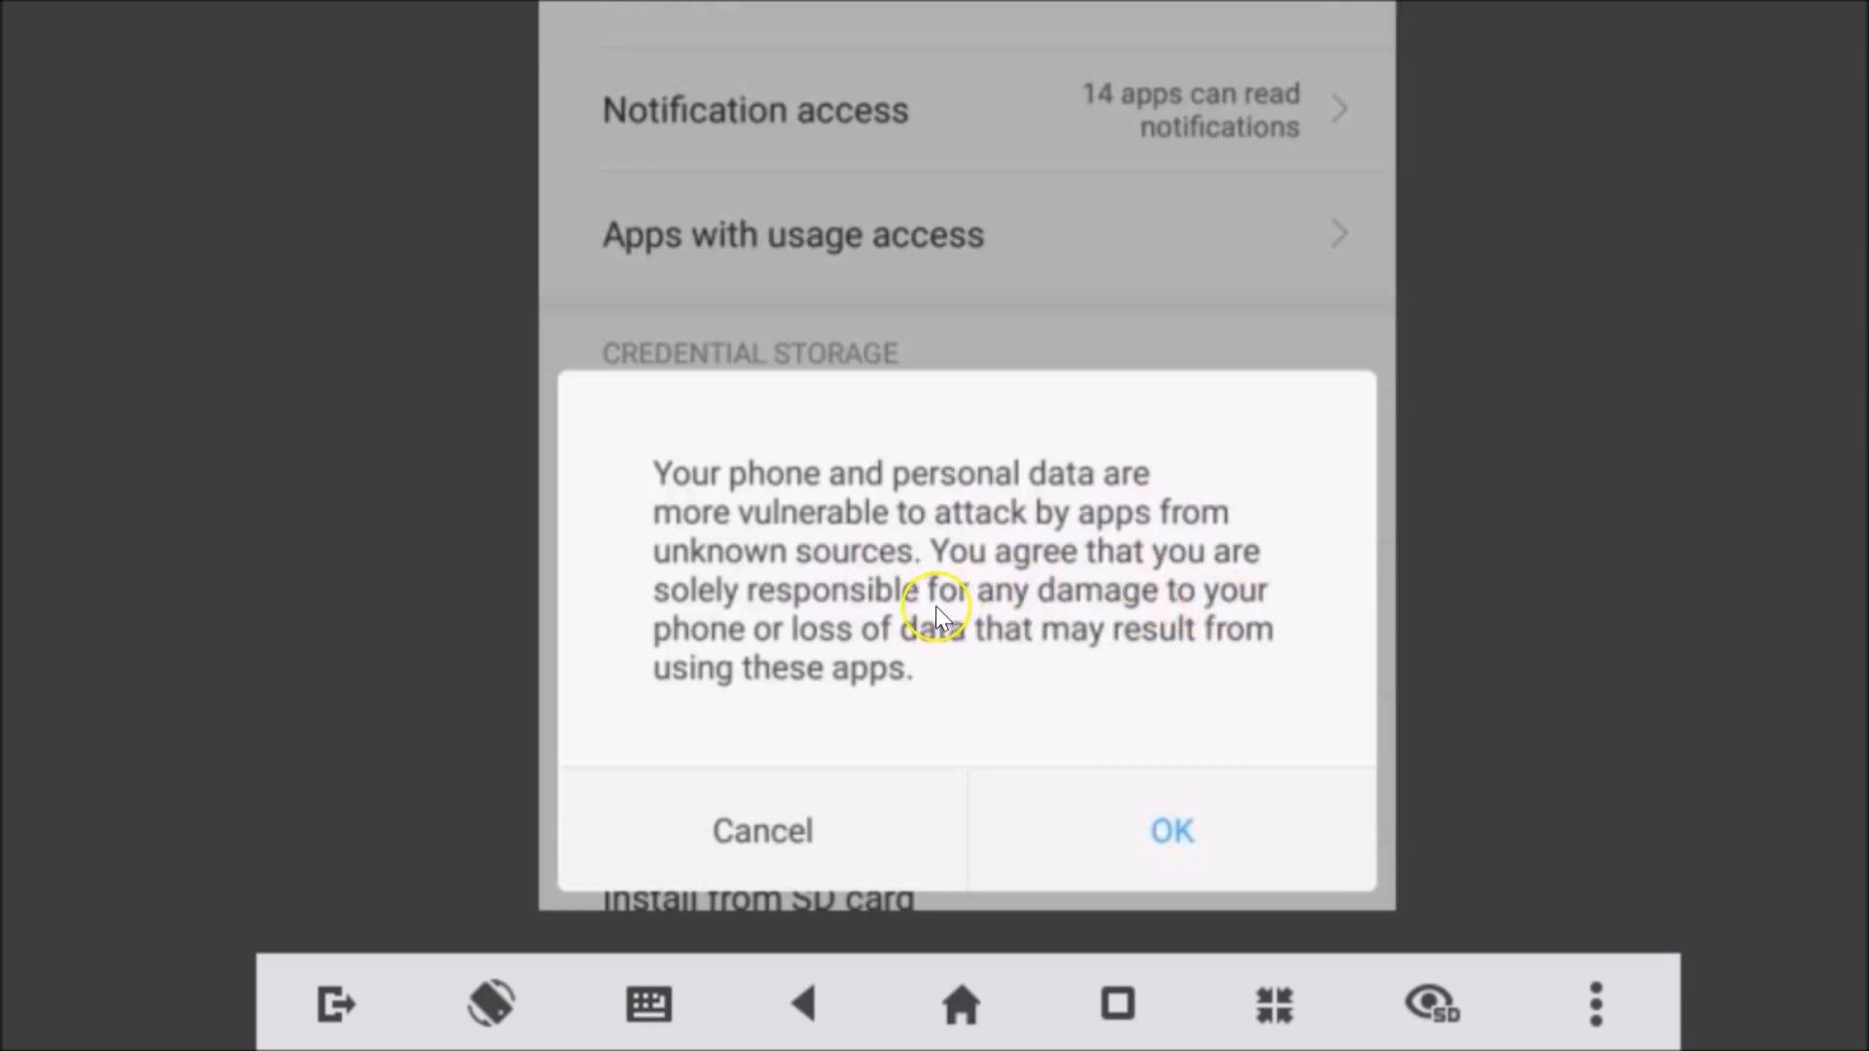
pyautogui.moveTo(739, 685)
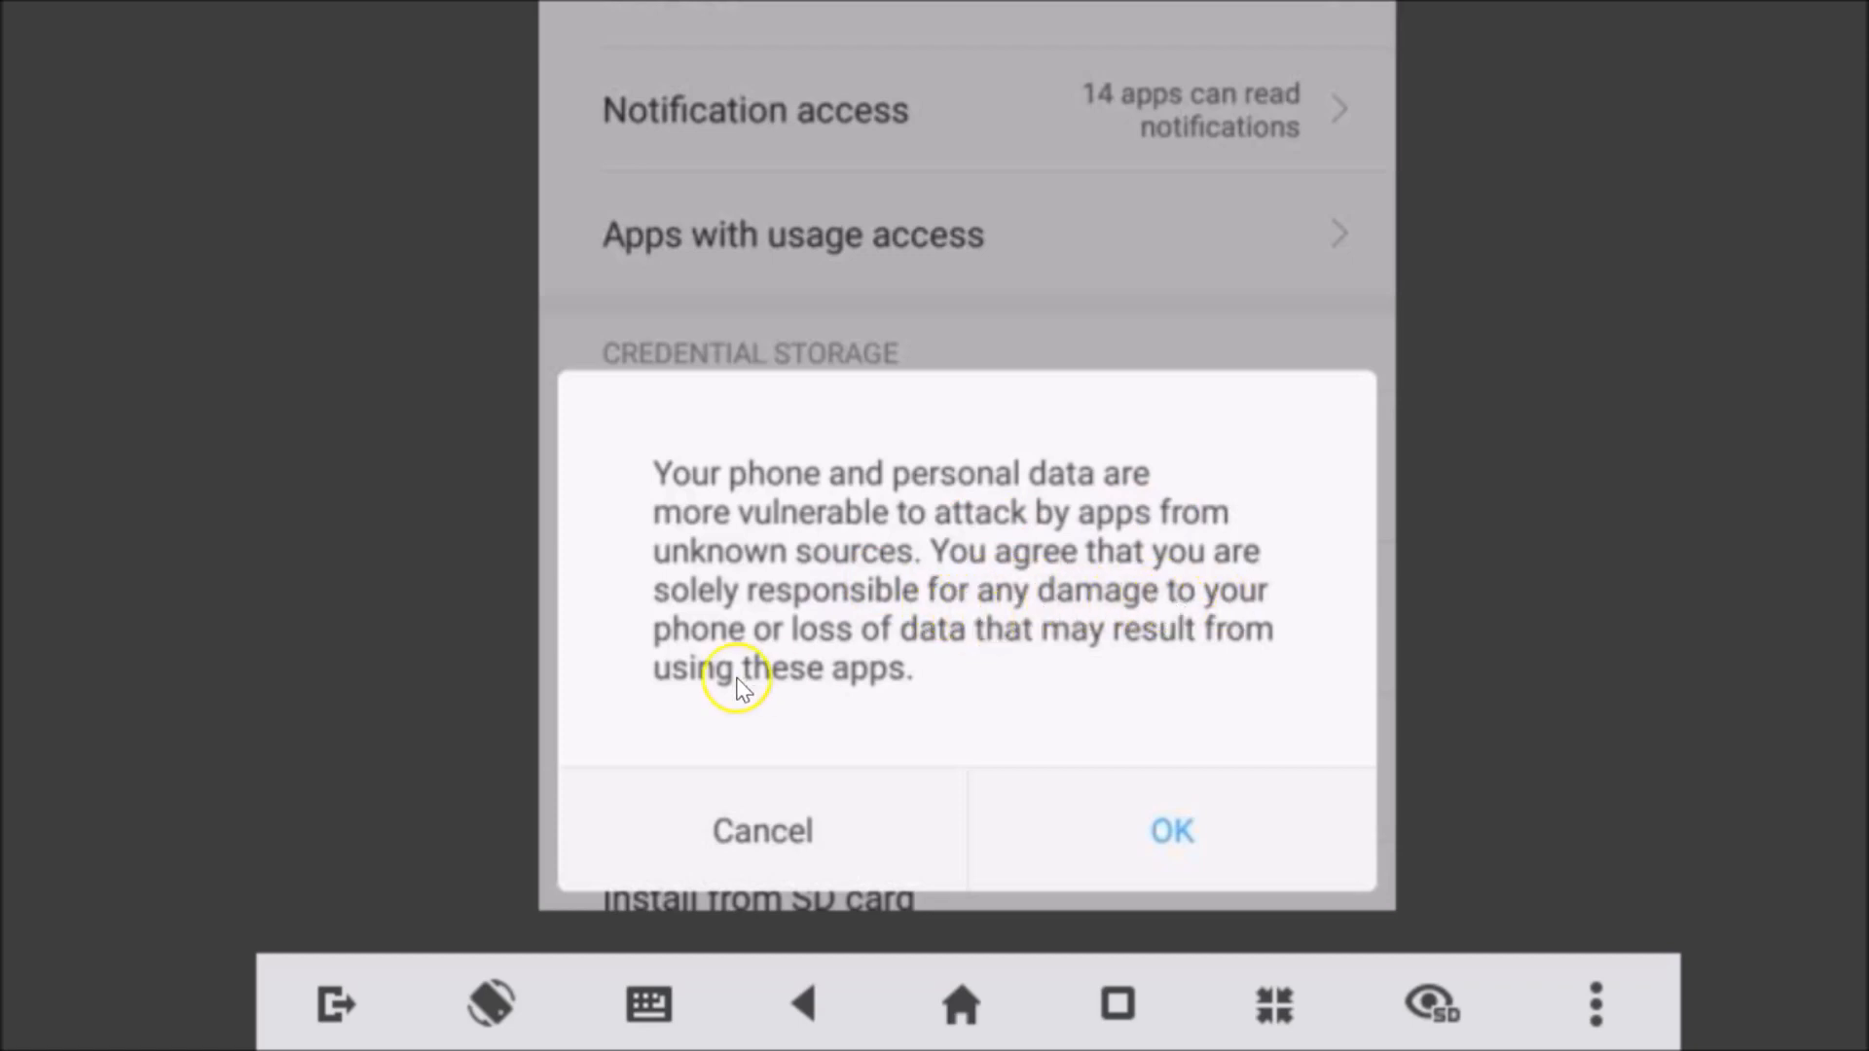
pyautogui.moveTo(999, 662)
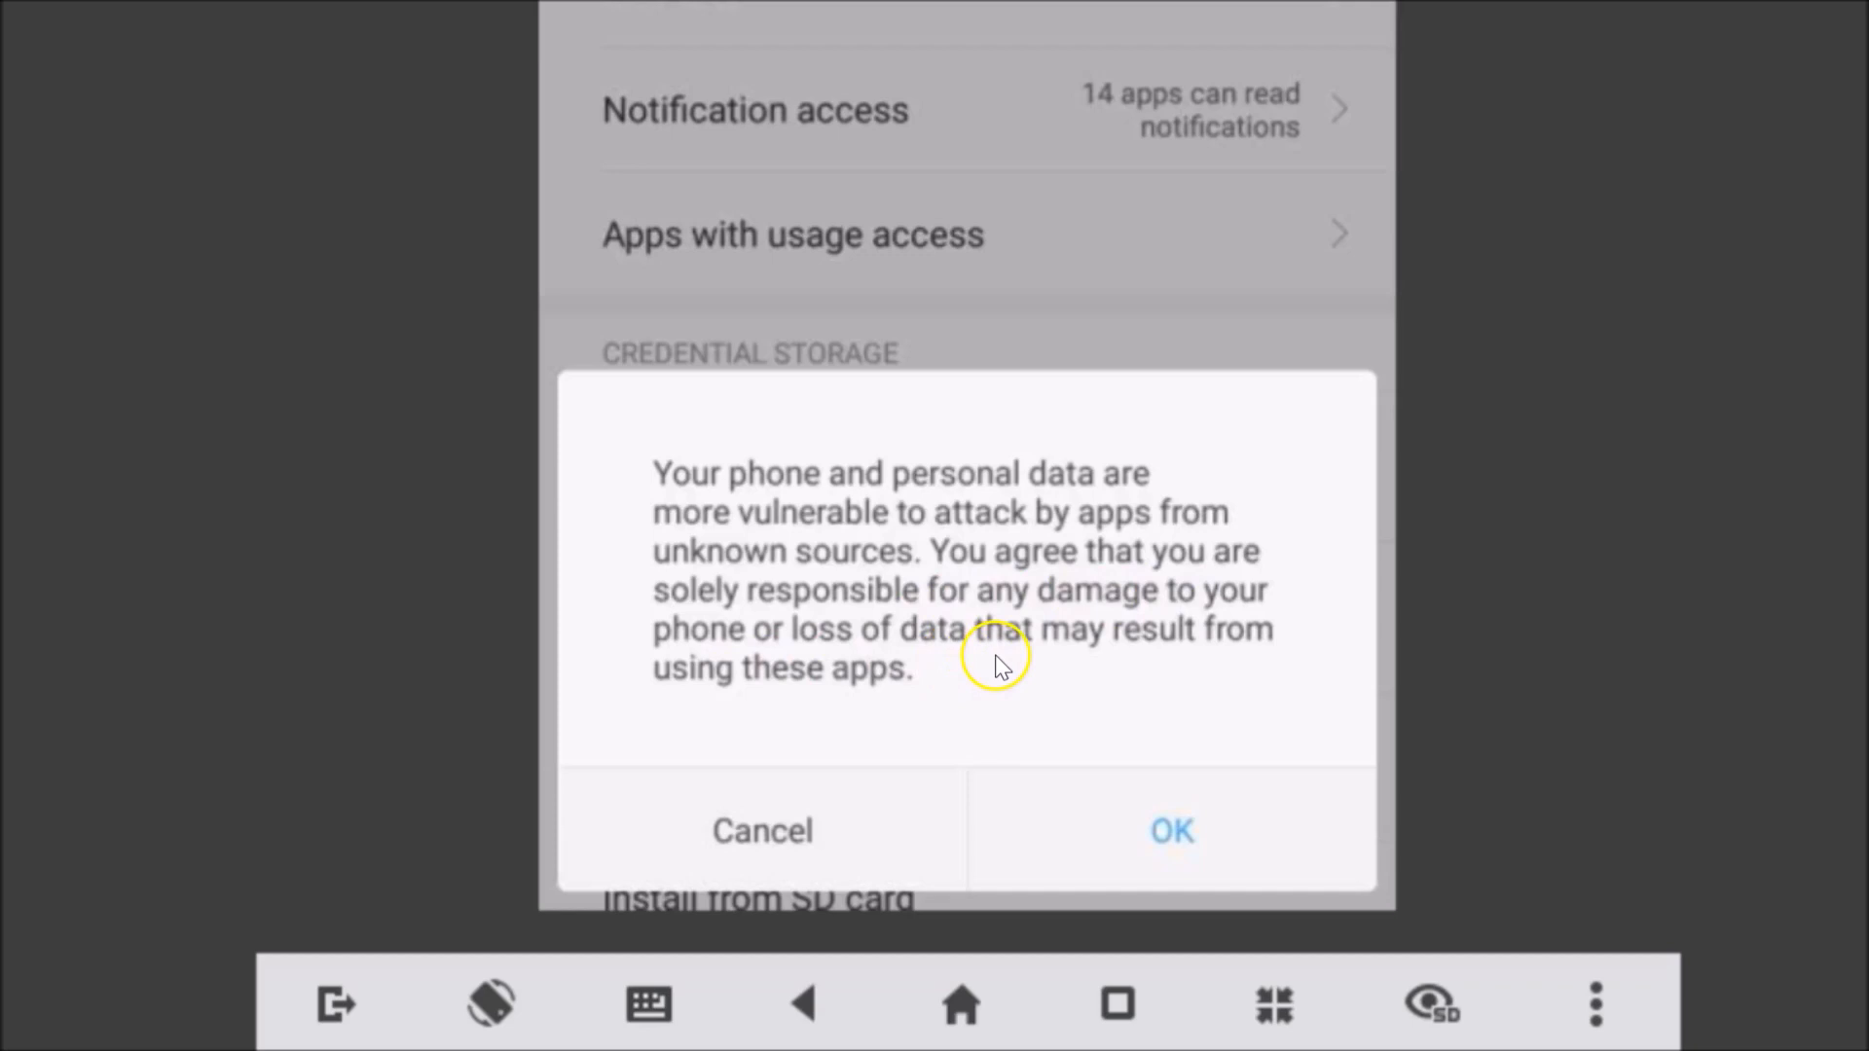
pyautogui.moveTo(1010, 679)
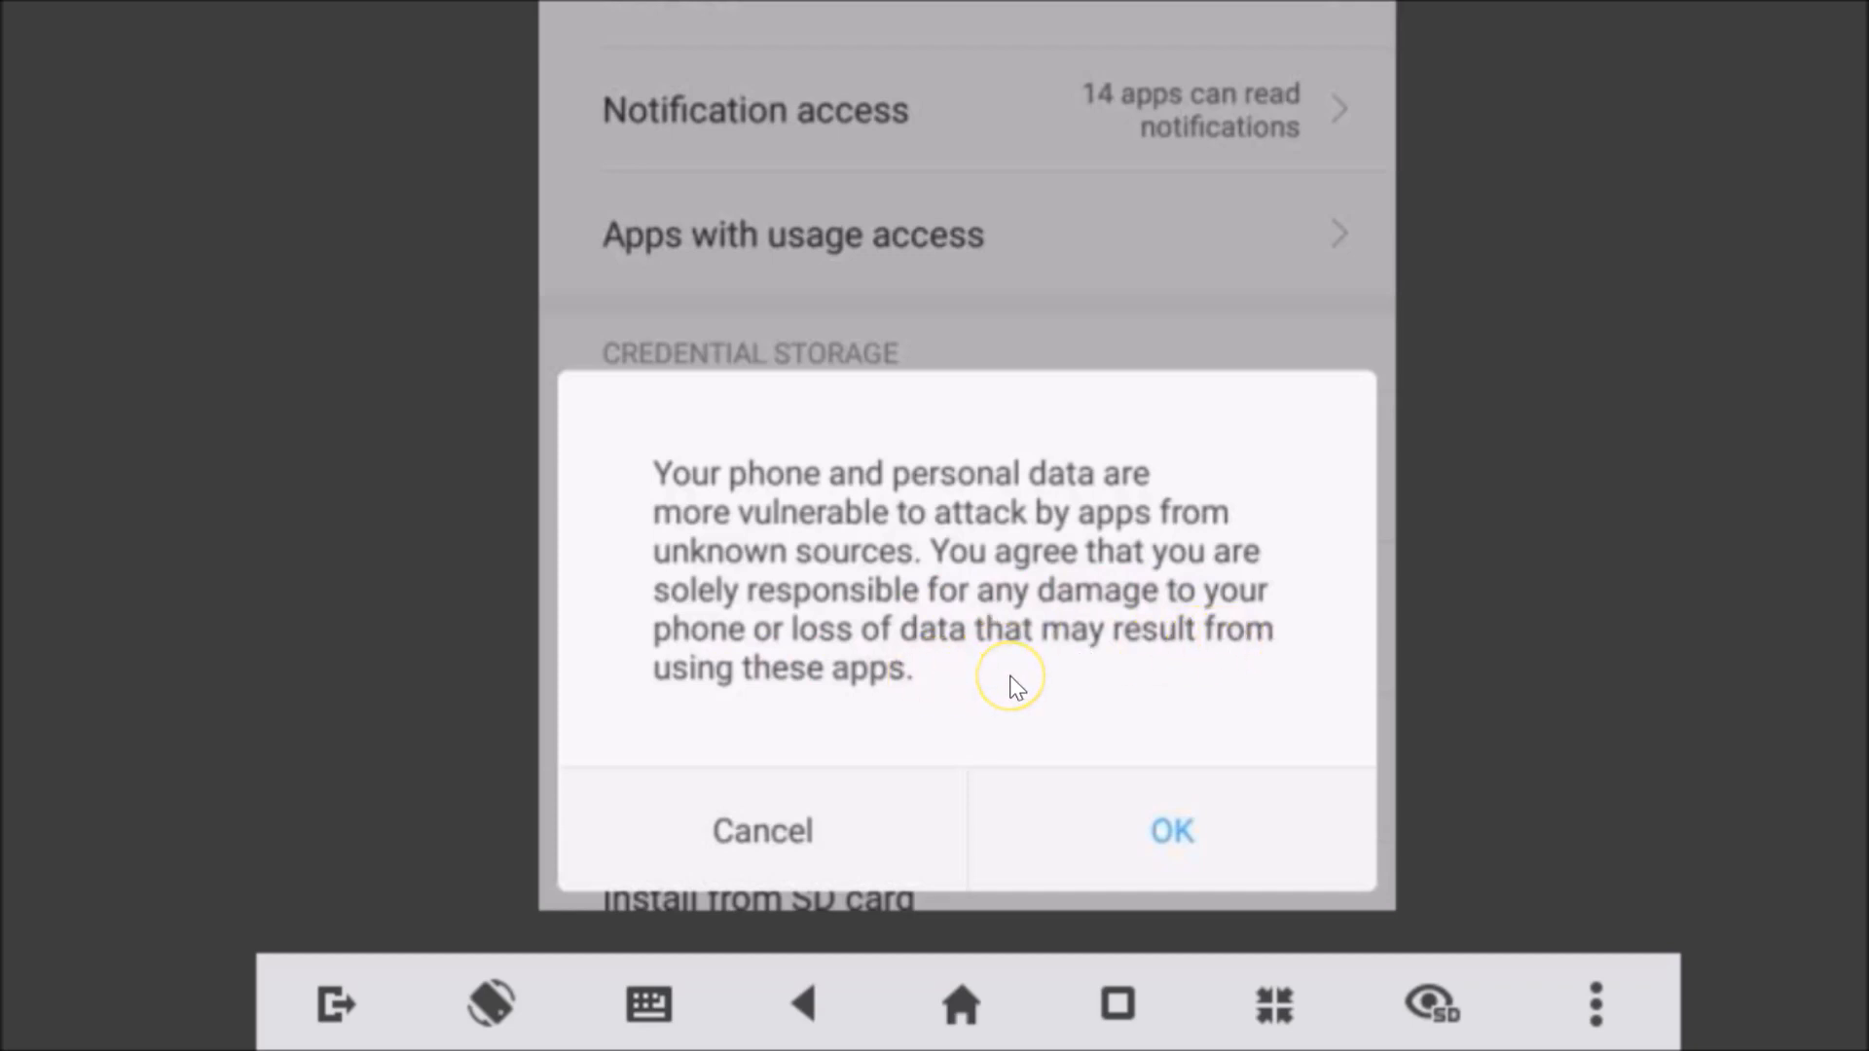
pyautogui.moveTo(987, 578)
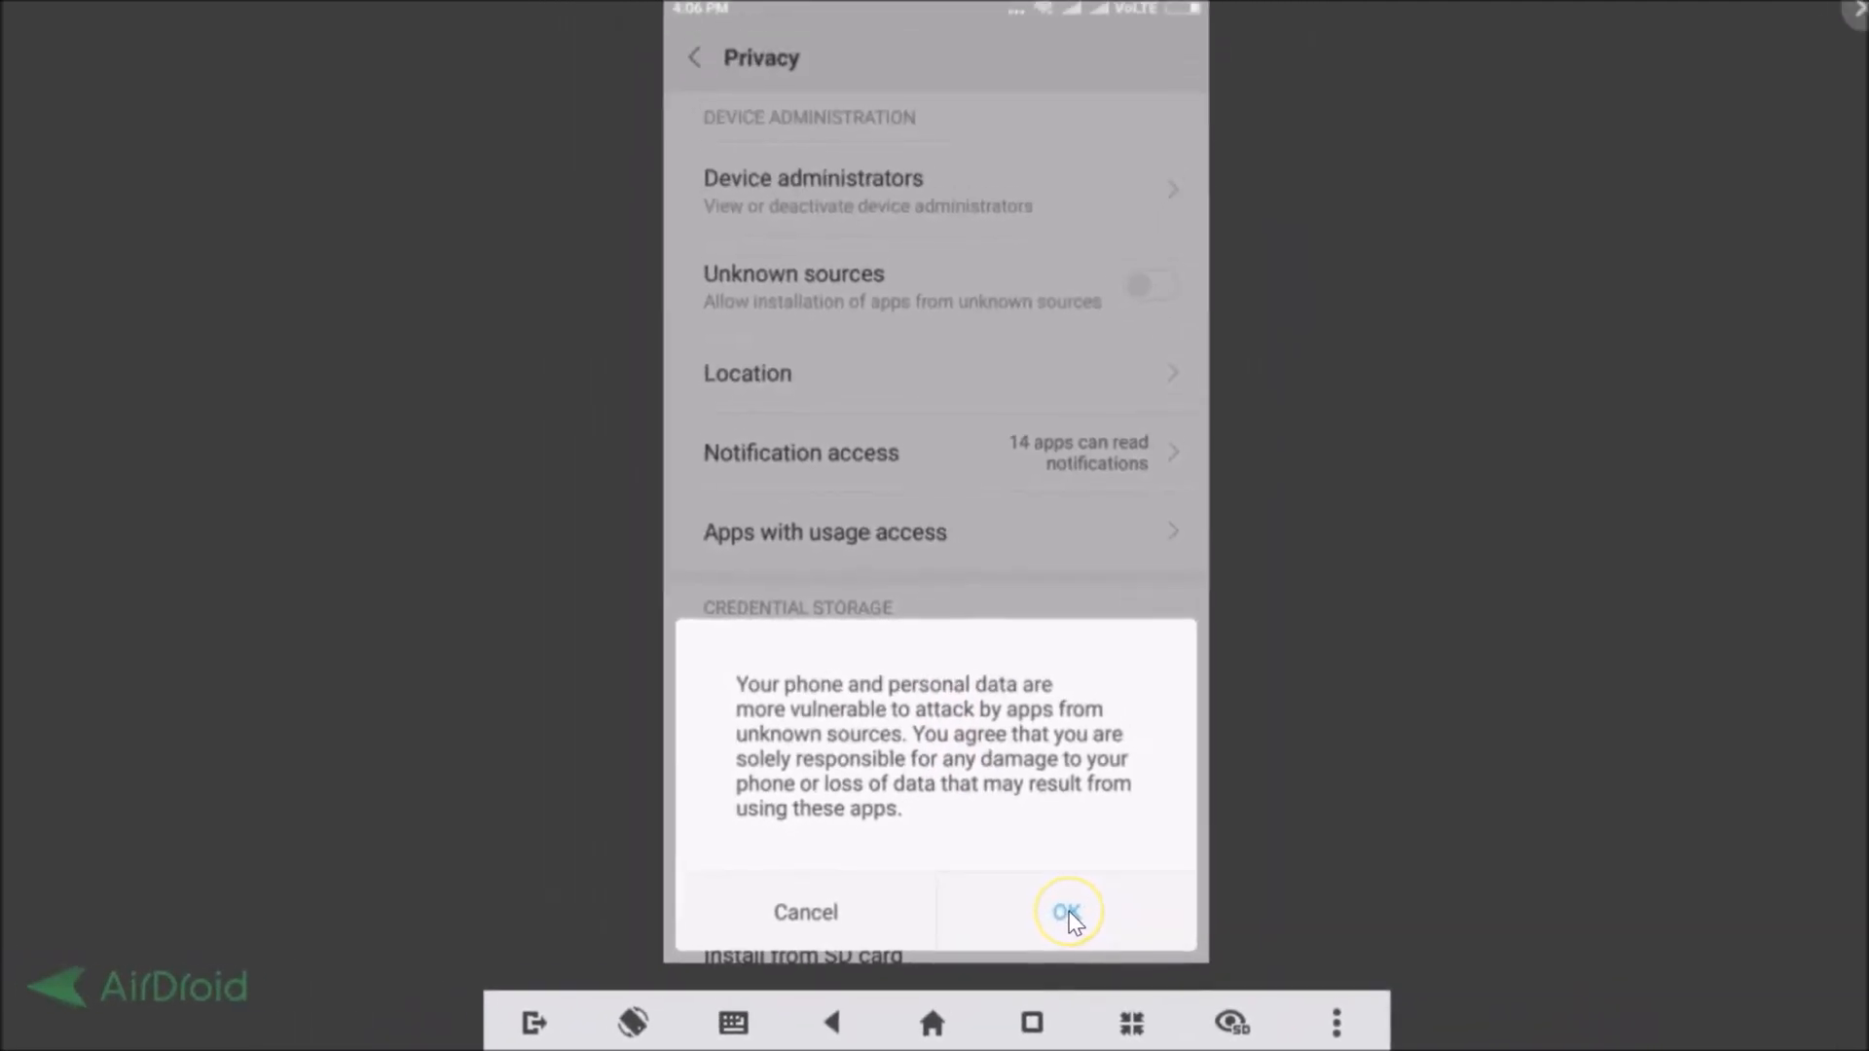
pyautogui.click(1066, 912)
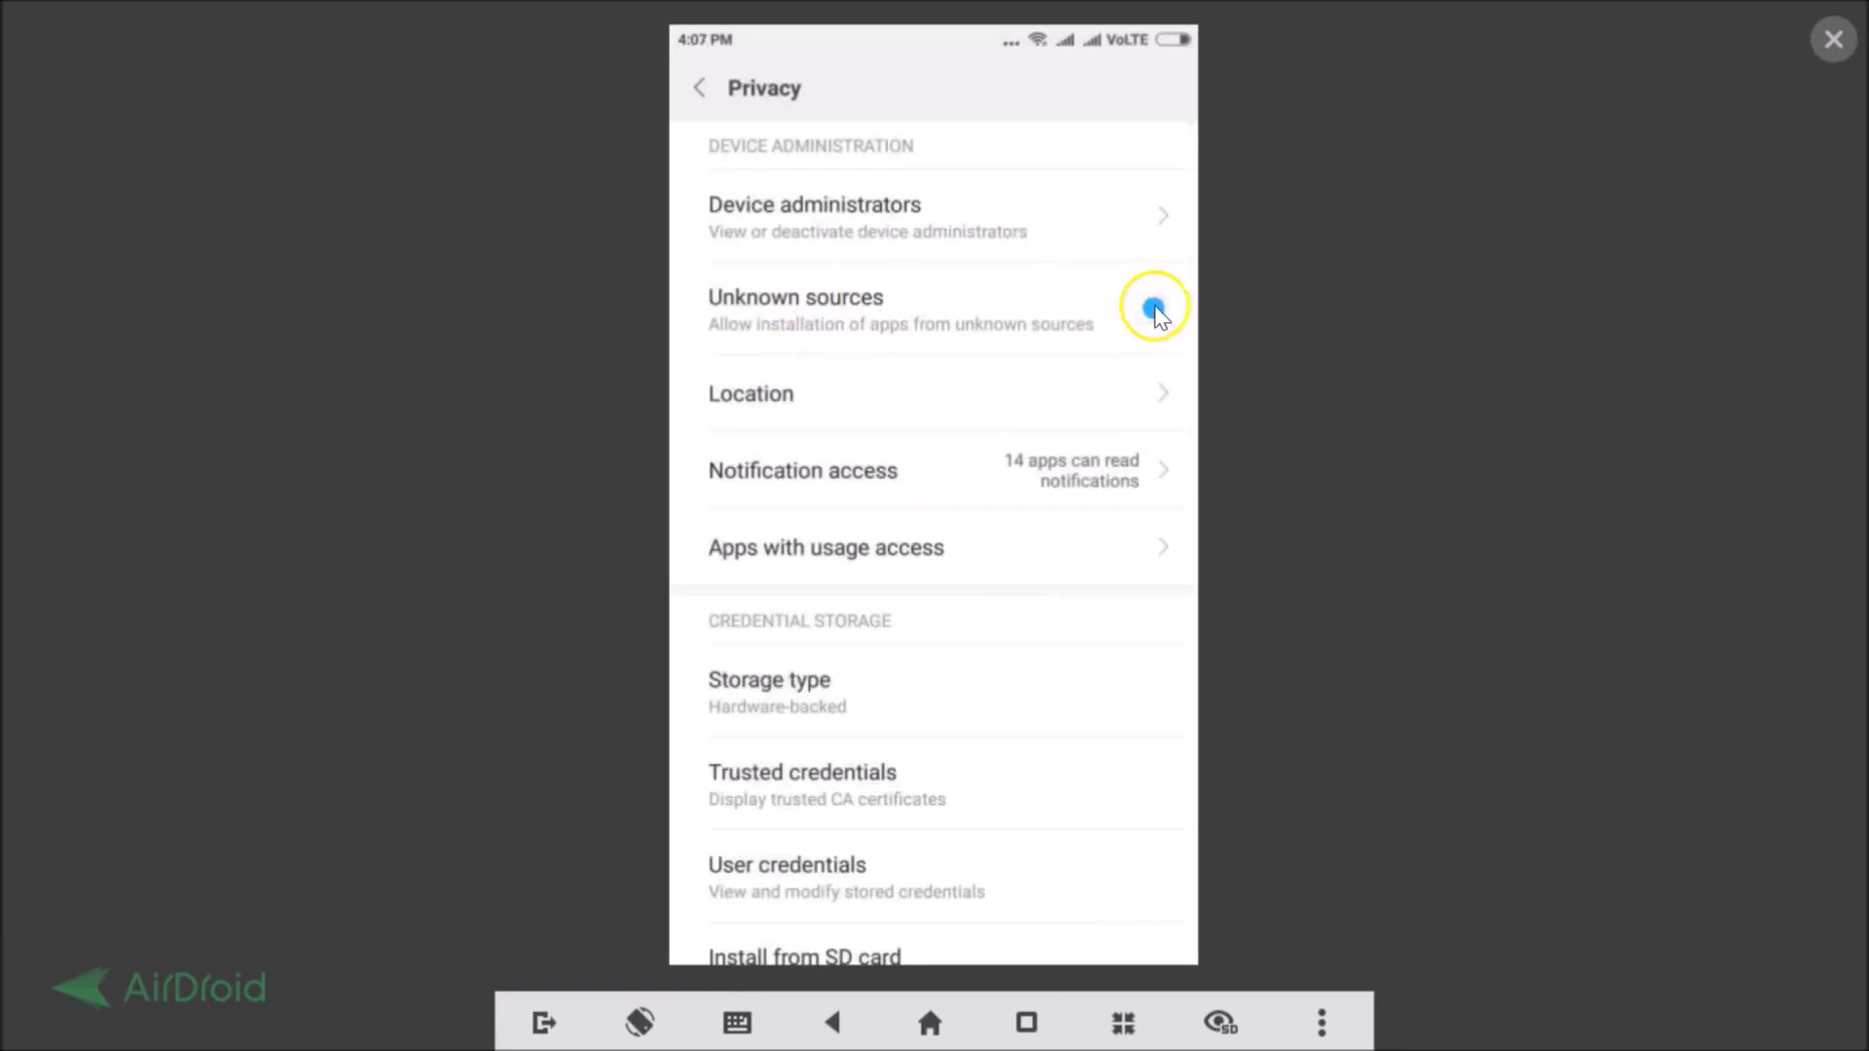
pyautogui.click(1138, 308)
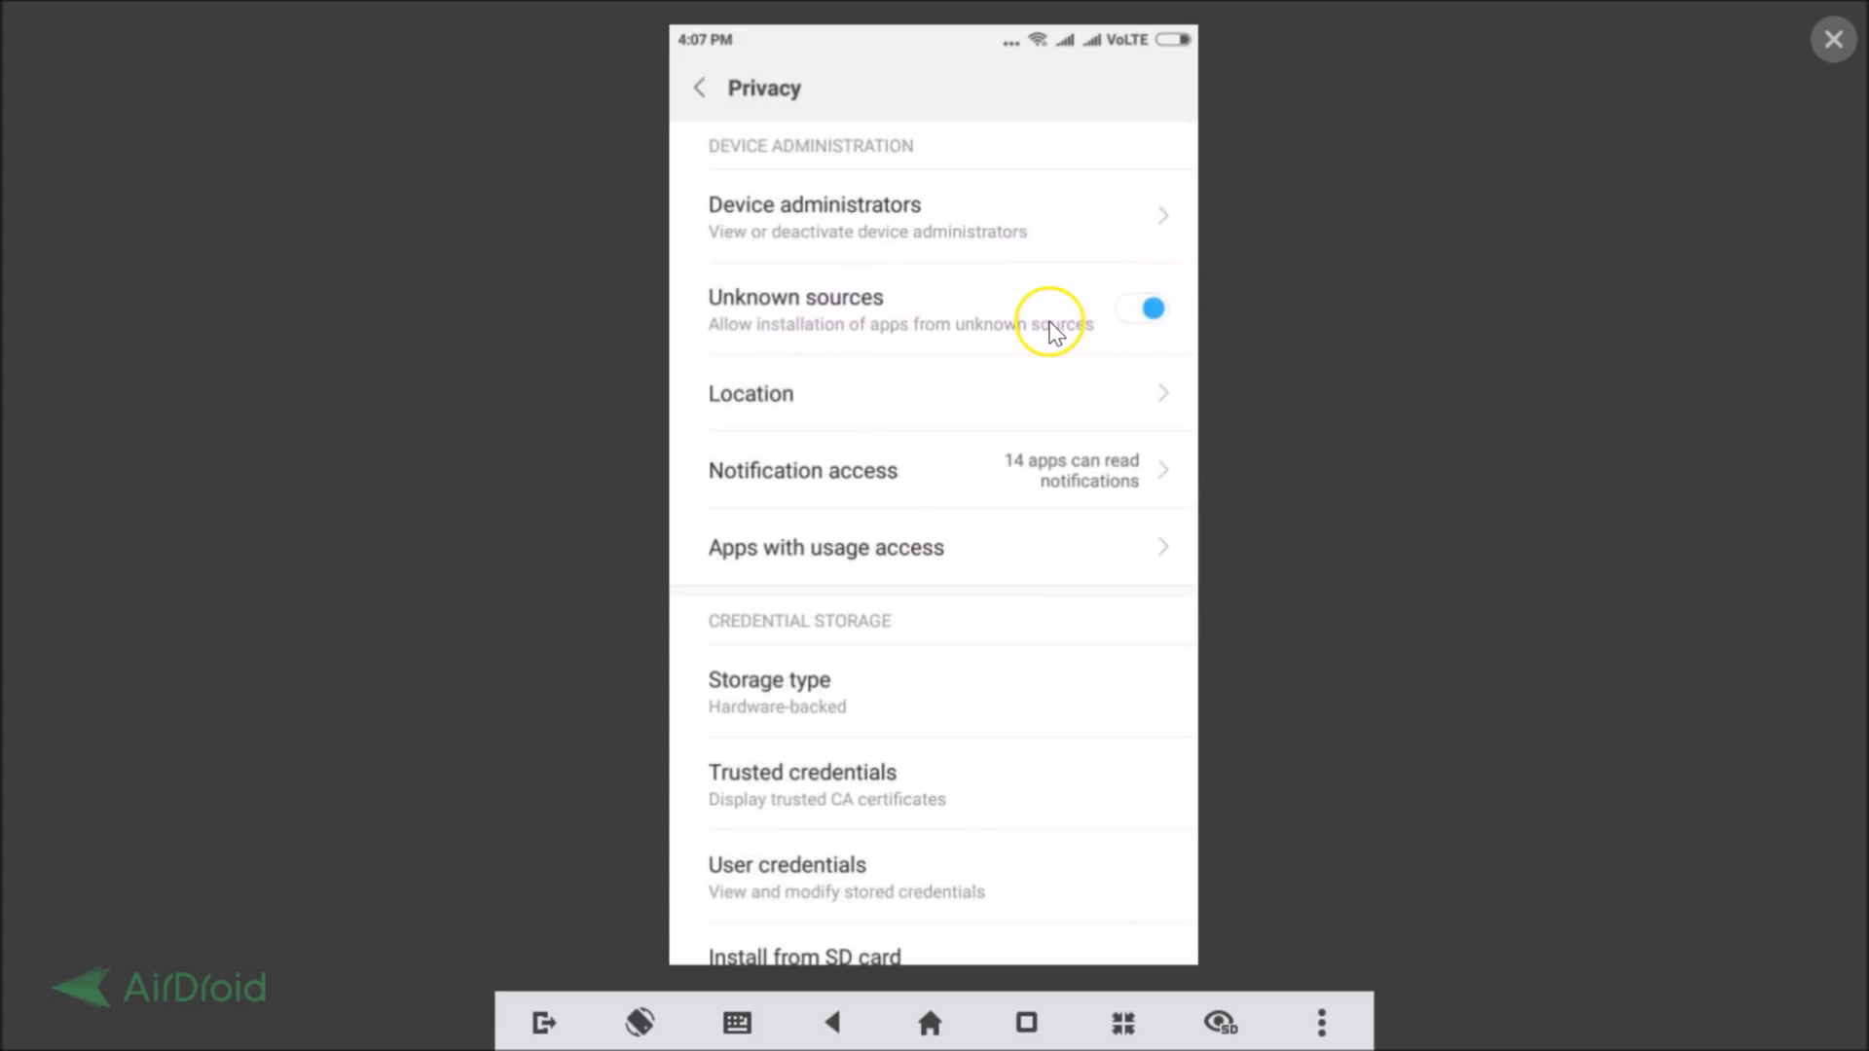